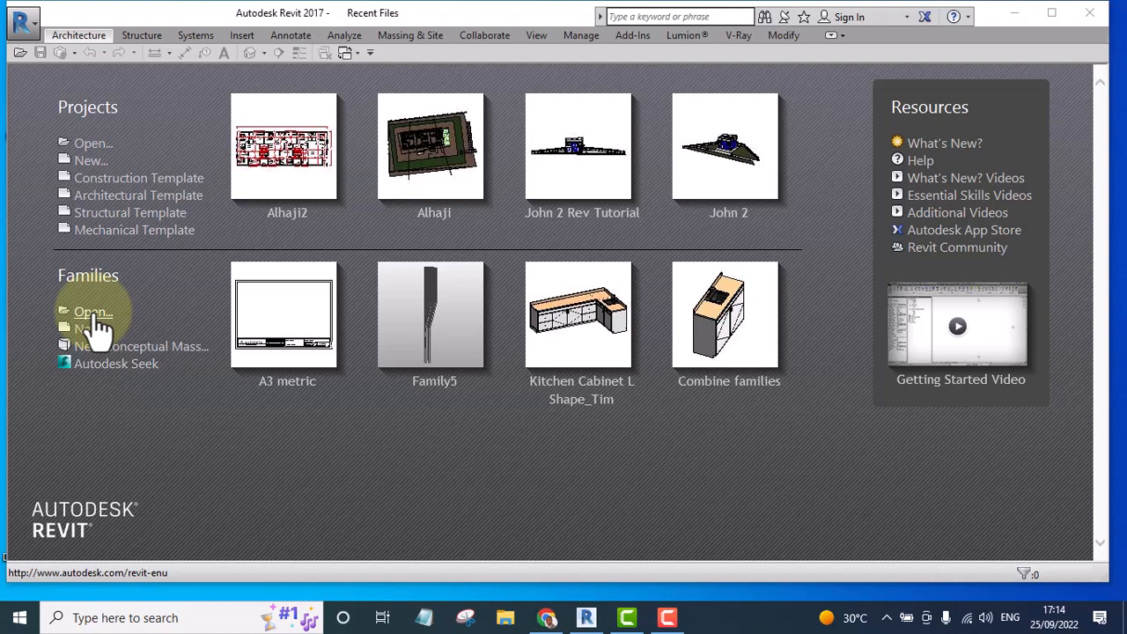
{"action": "mouse_move", "coordinate": [432, 144]}
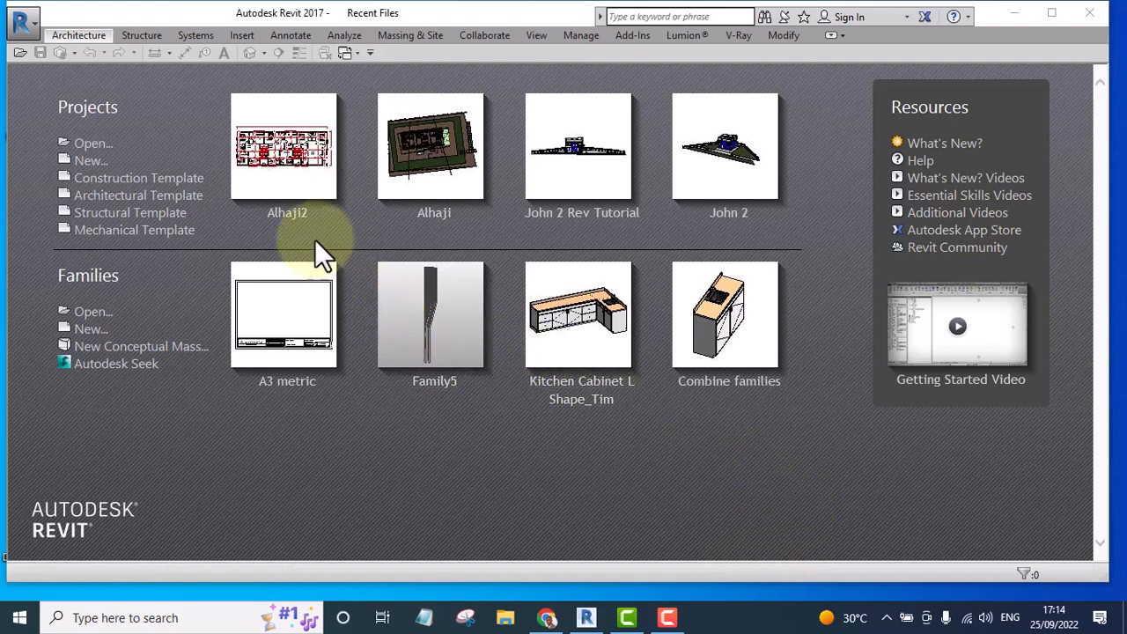
{"action": "mouse_move", "coordinate": [286, 220]}
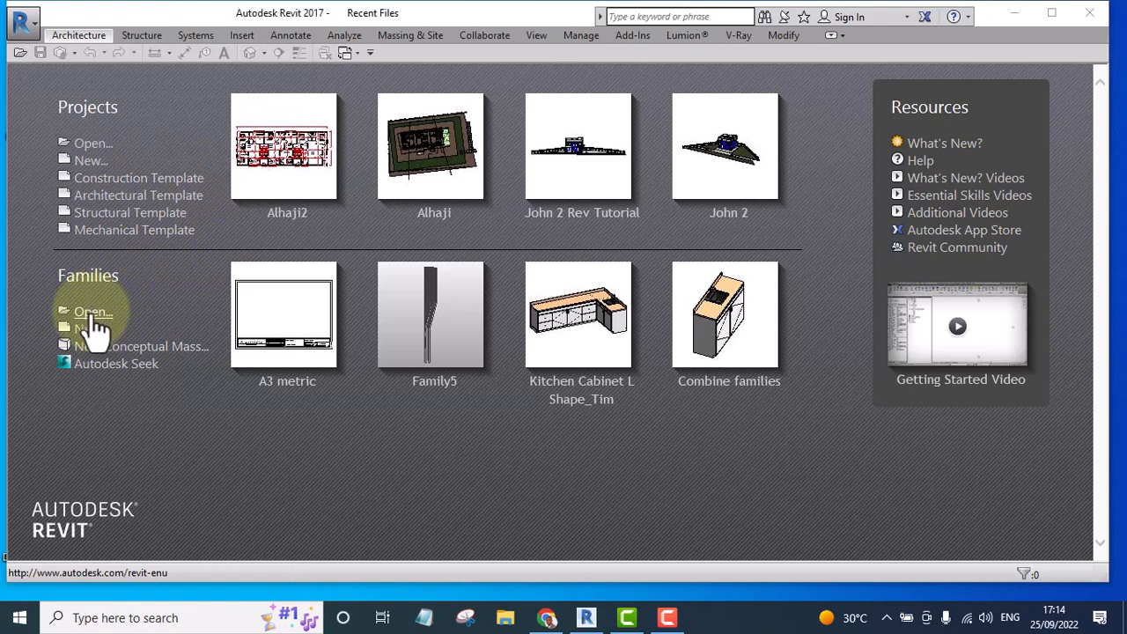
Start opening a family and browse into the Revit Libraries folder
{"action": "left_click", "coordinate": [91, 311]}
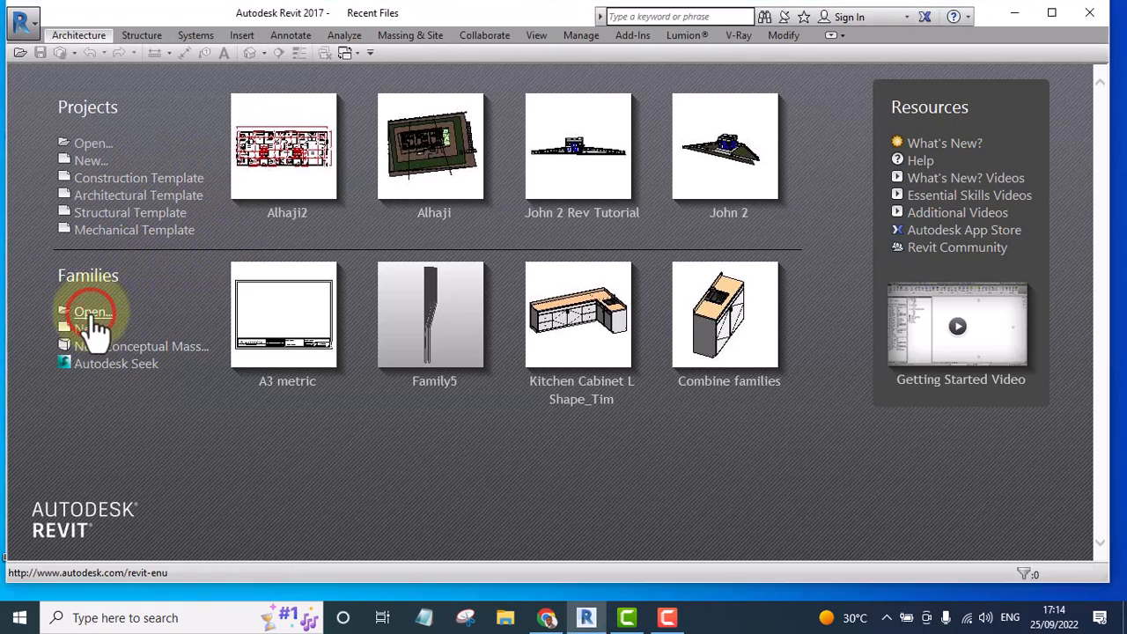
{"action": "left_click", "coordinate": [92, 312]}
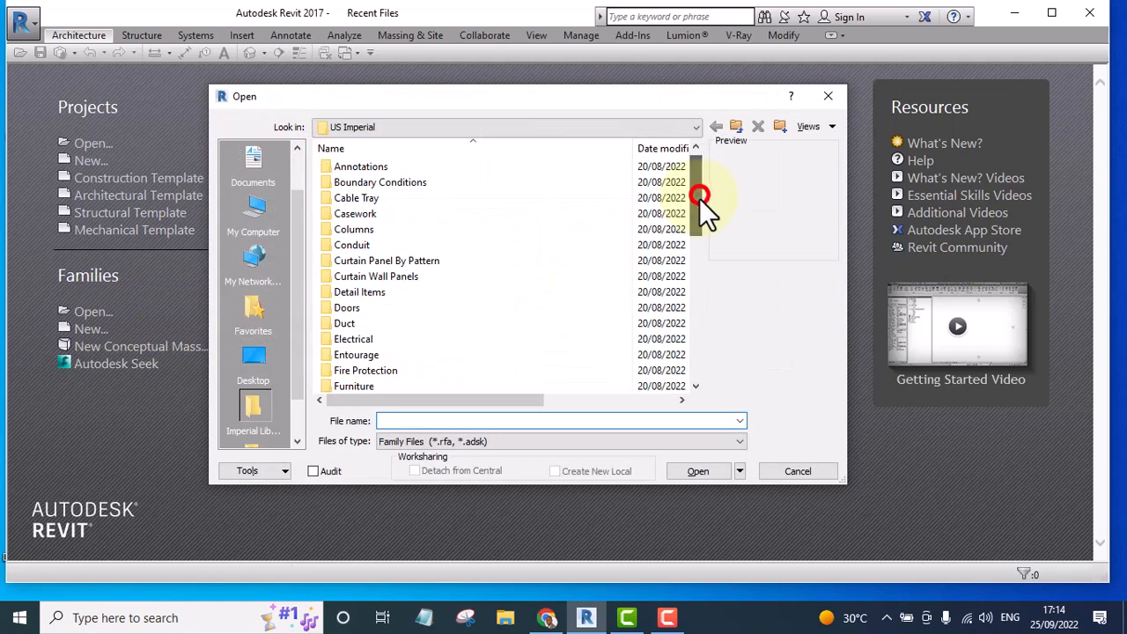
{"action": "left_click", "coordinate": [502, 127]}
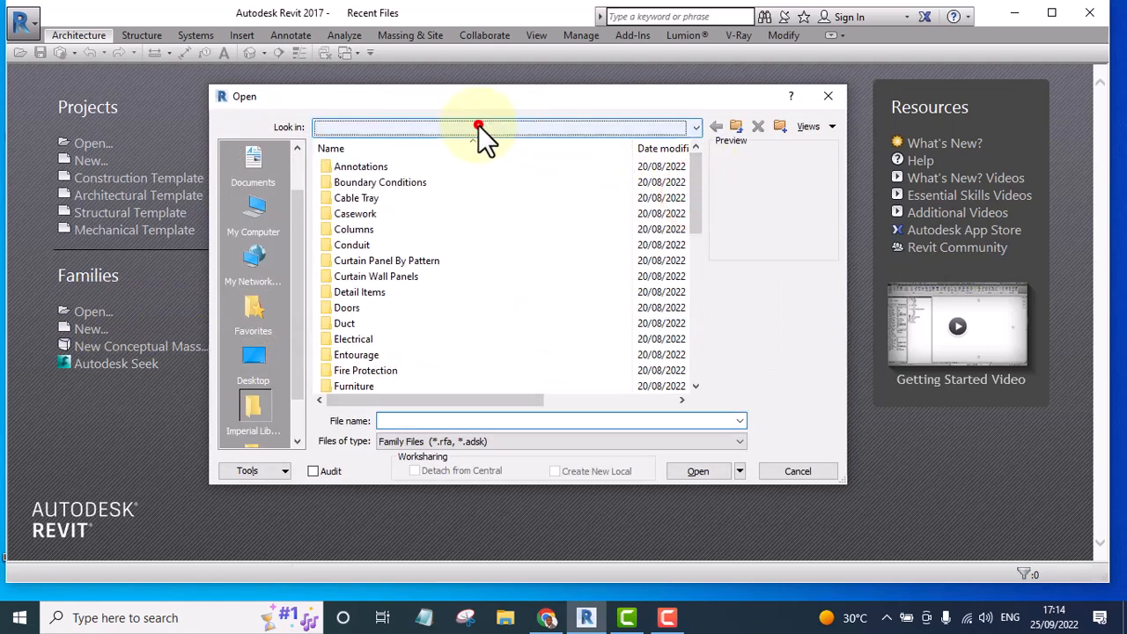
{"action": "left_click", "coordinate": [693, 127]}
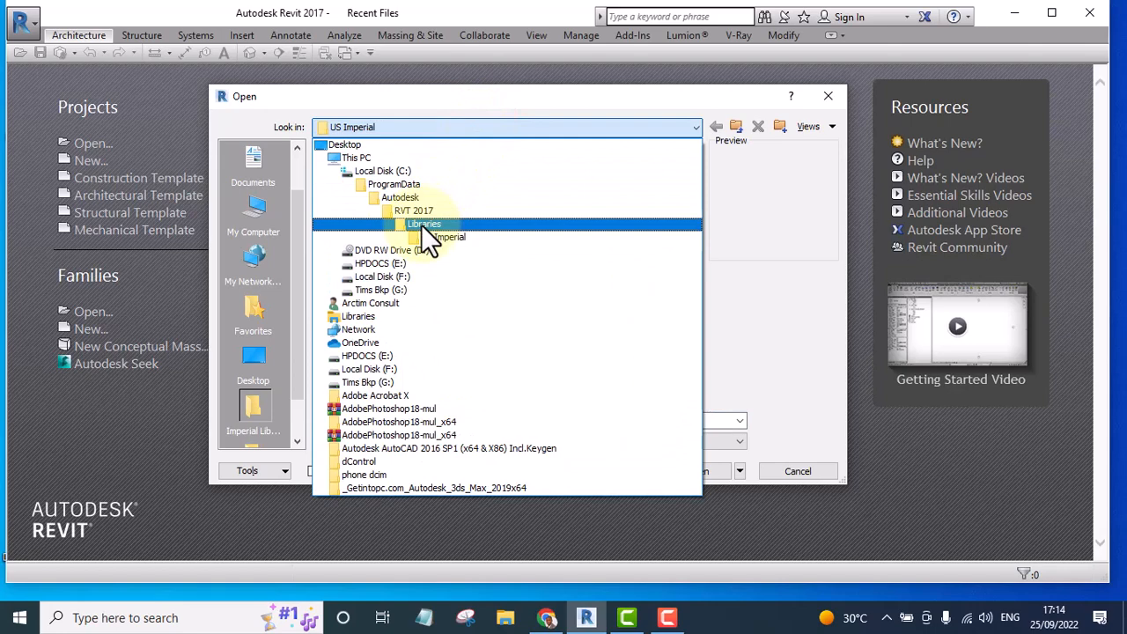
{"action": "double_click", "coordinate": [422, 223]}
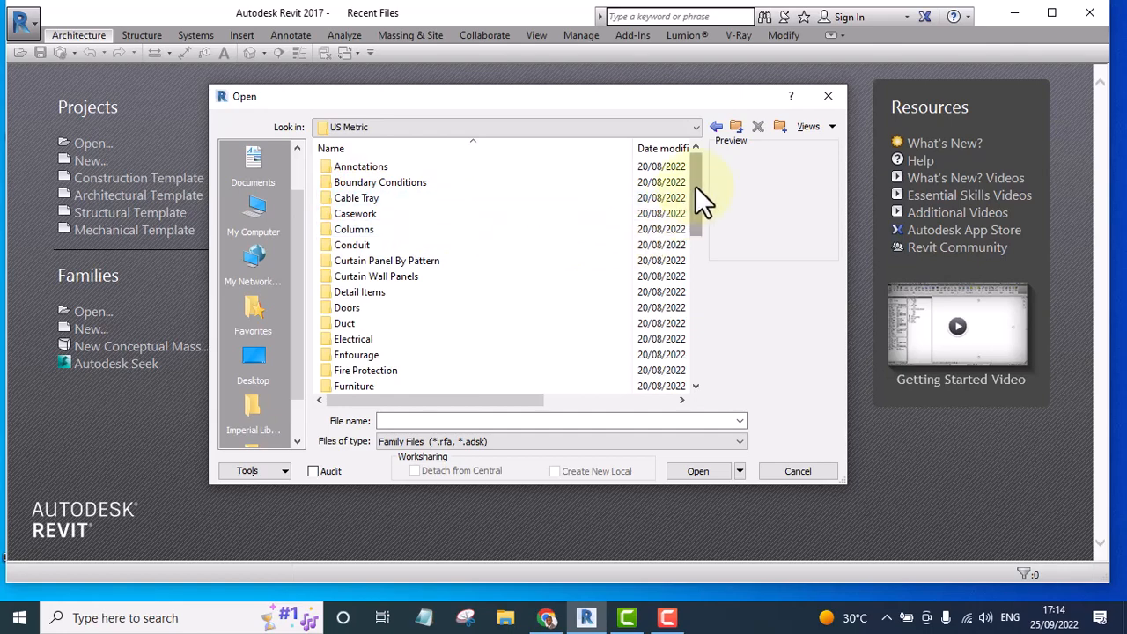
Open the A3 metric title block family from the US Metric Titleblocks folder
{"action": "scroll", "scroll_direction": "down", "scroll_amount": 3}
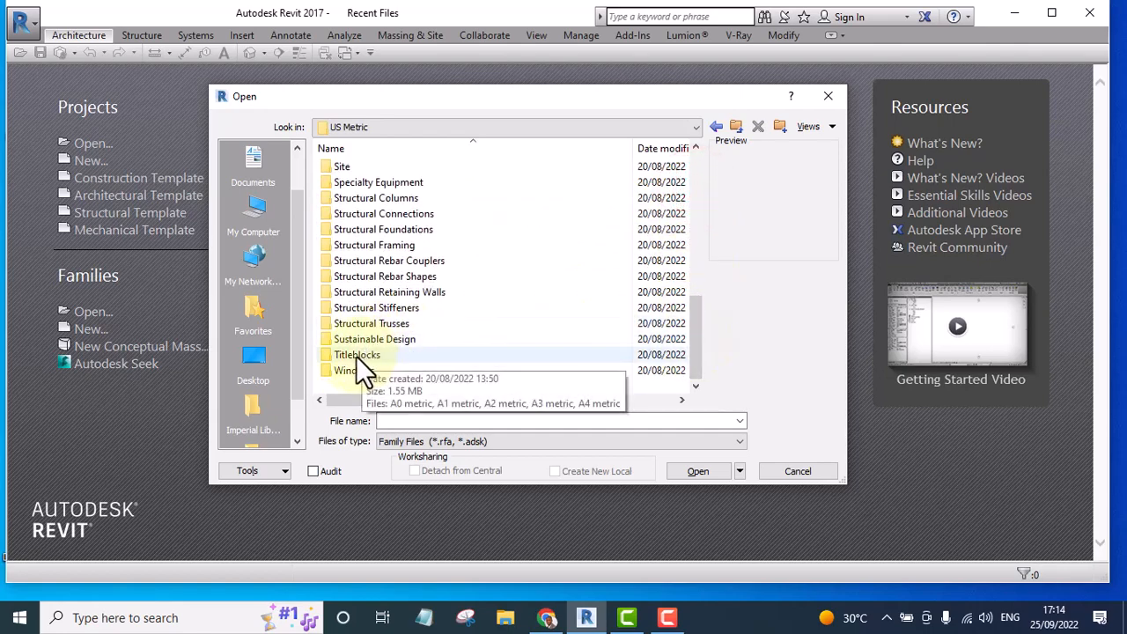
{"action": "double_click", "coordinate": [358, 354]}
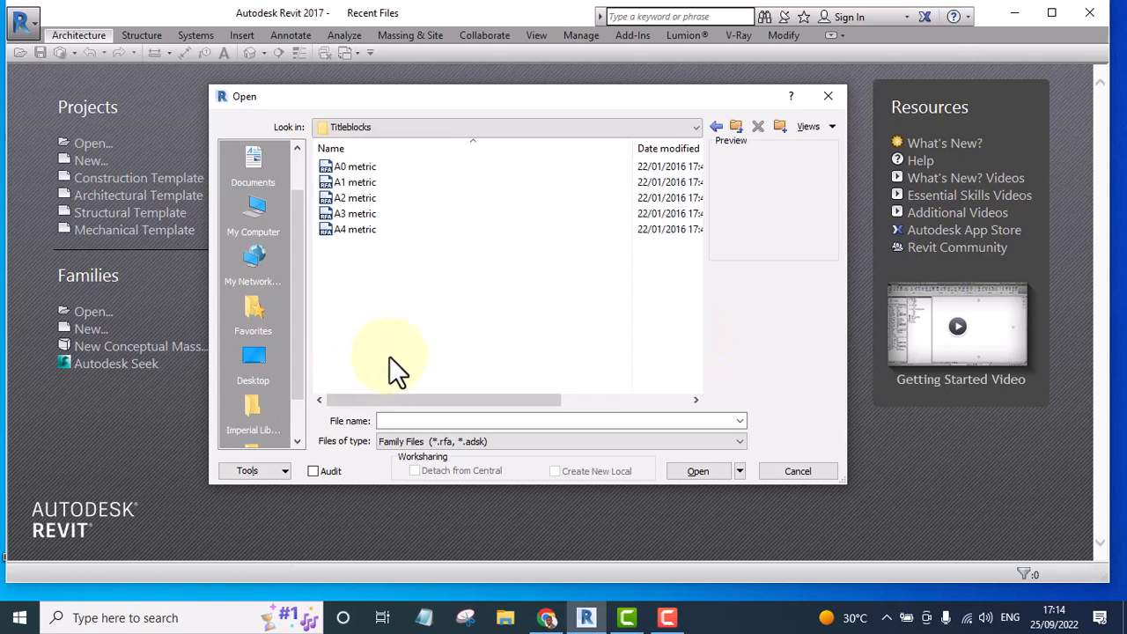
{"action": "left_click", "coordinate": [352, 213]}
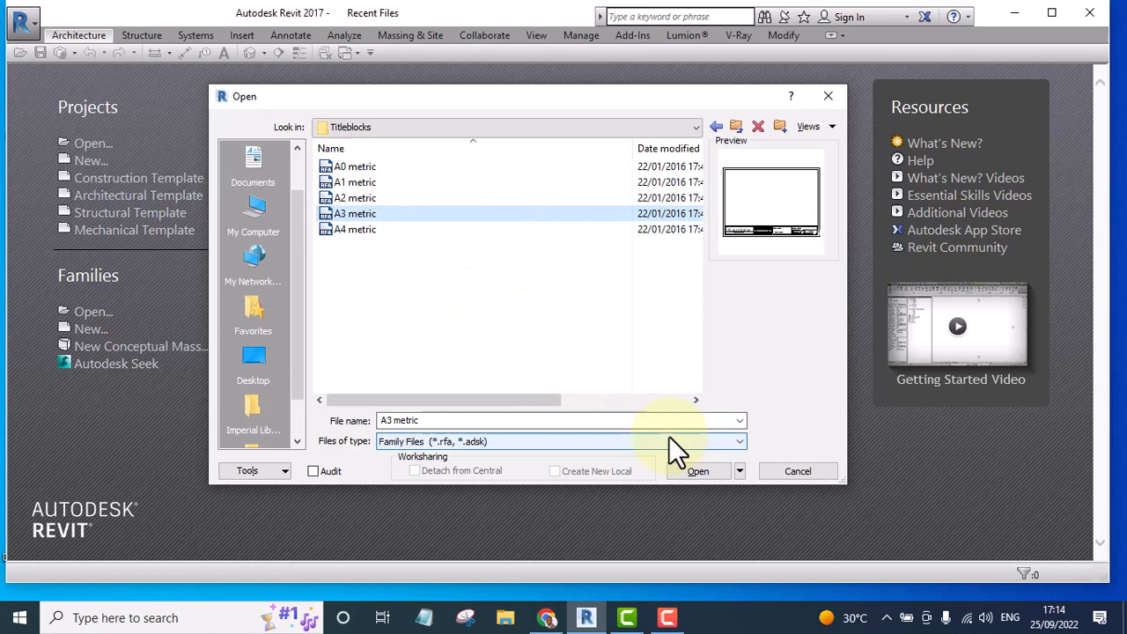
{"action": "left_click", "coordinate": [698, 472]}
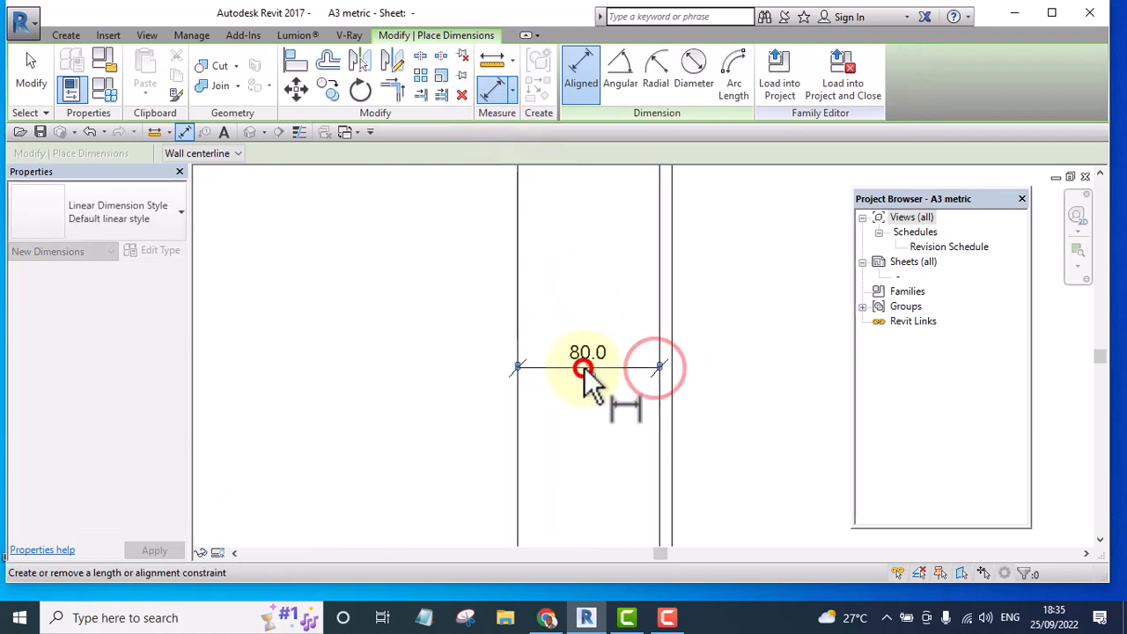
Change the border spacing dimension from 80.0 to 61
{"action": "left_click", "coordinate": [584, 368]}
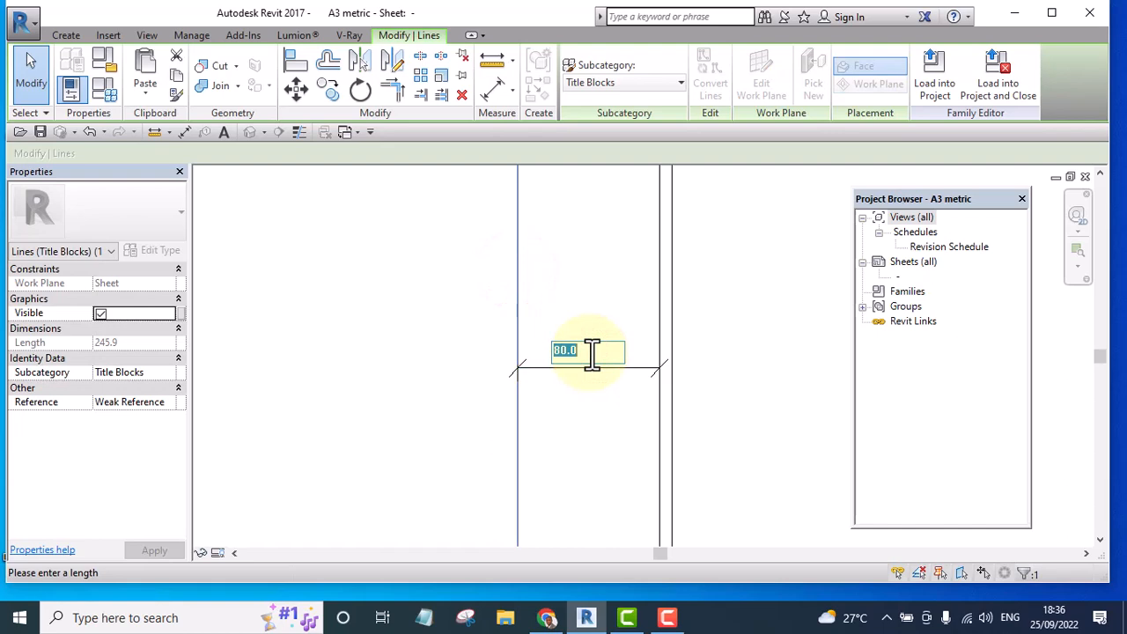
{"action": "type", "text": "61"}
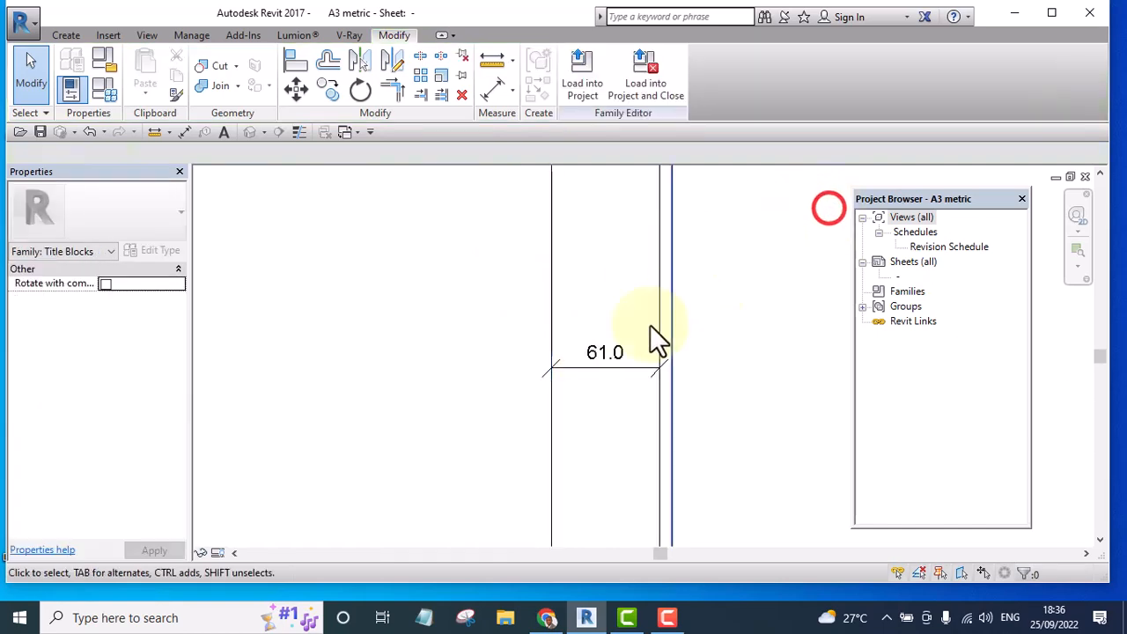
{"action": "left_click", "coordinate": [605, 352]}
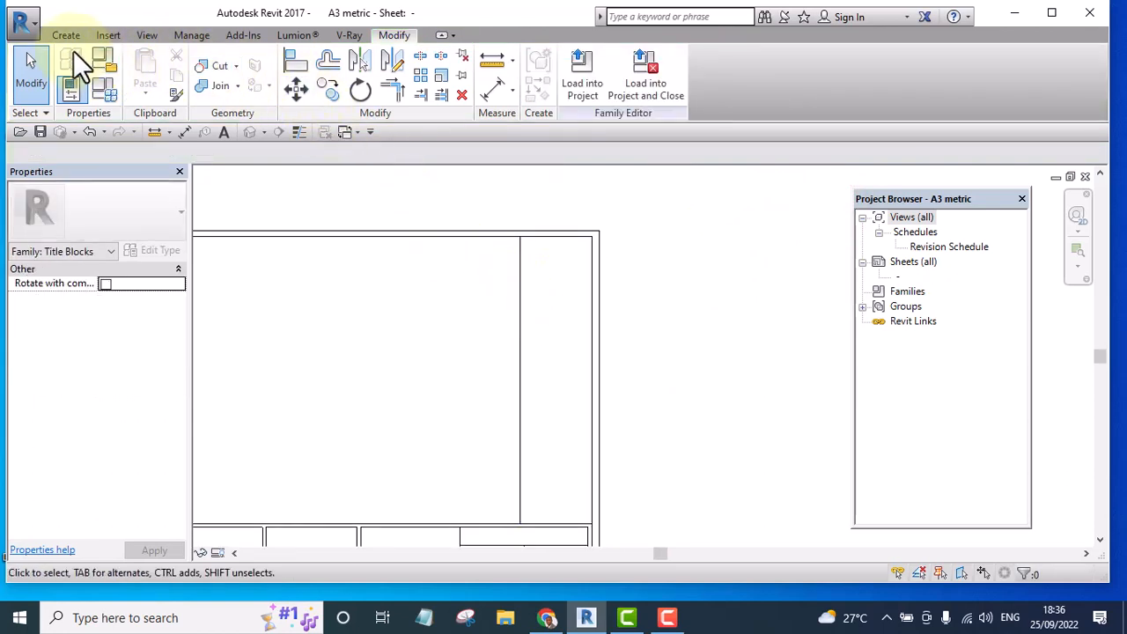
{"action": "left_click", "coordinate": [67, 35]}
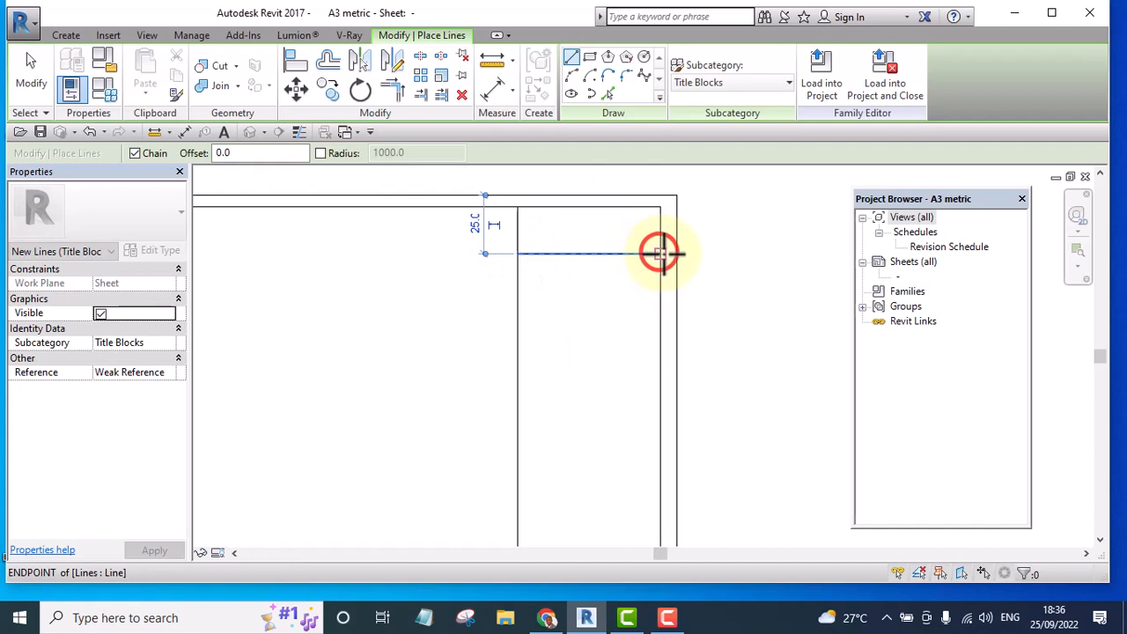
{"action": "mouse_move", "coordinate": [661, 253]}
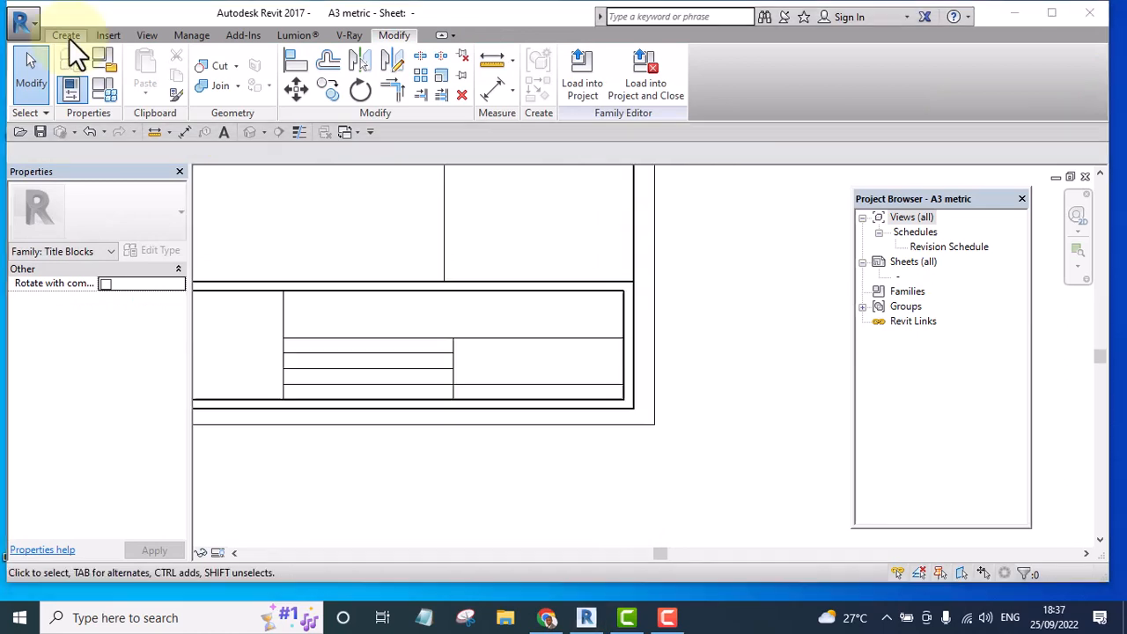
Draw the title strip divider lines using the Medium Lines subcategory
{"action": "left_click", "coordinate": [67, 35]}
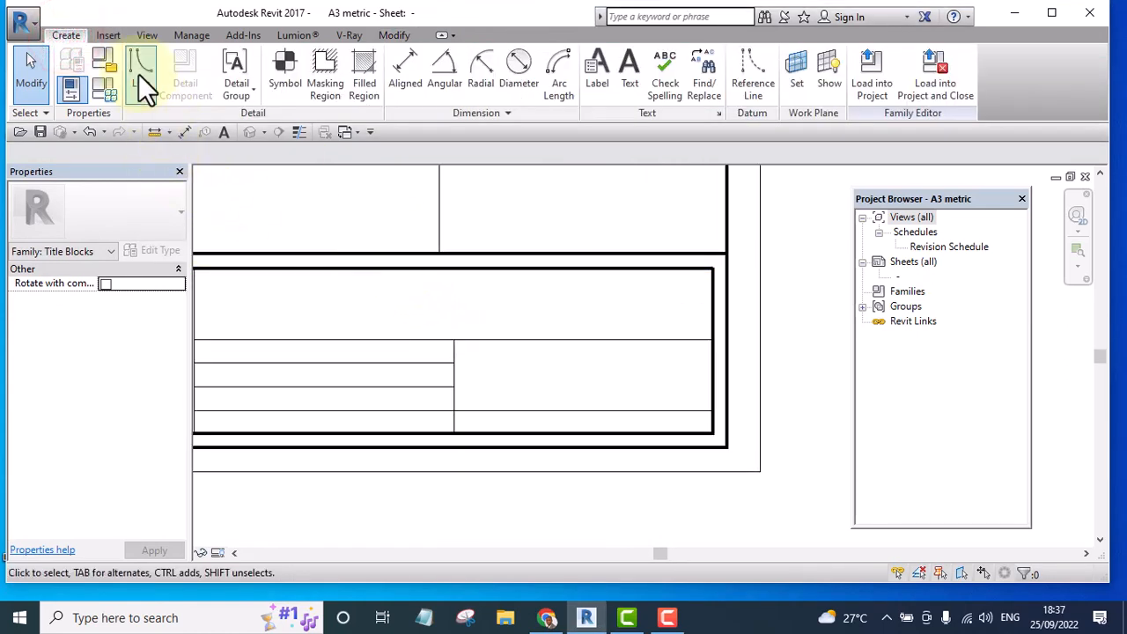
{"action": "left_click", "coordinate": [141, 67]}
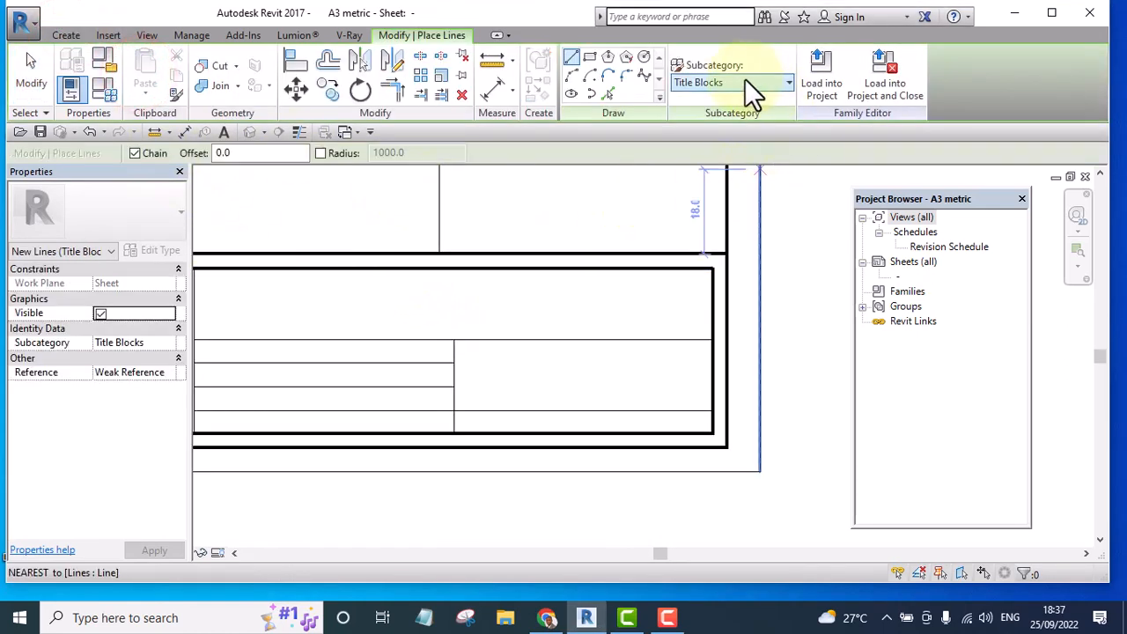
{"action": "left_click", "coordinate": [789, 82]}
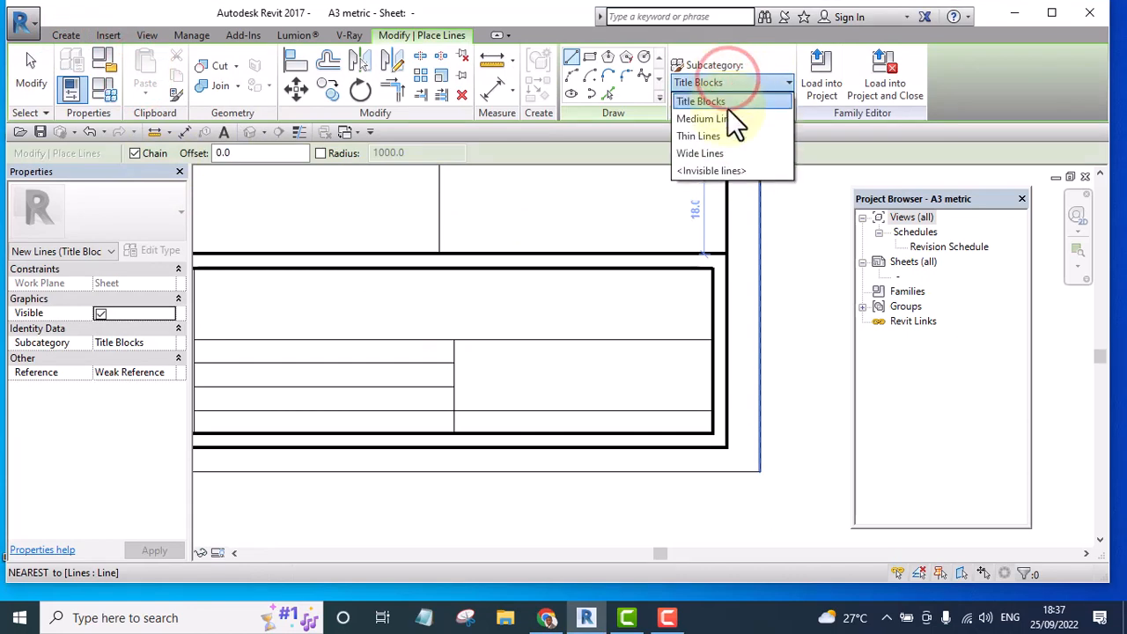
{"action": "left_click", "coordinate": [701, 118]}
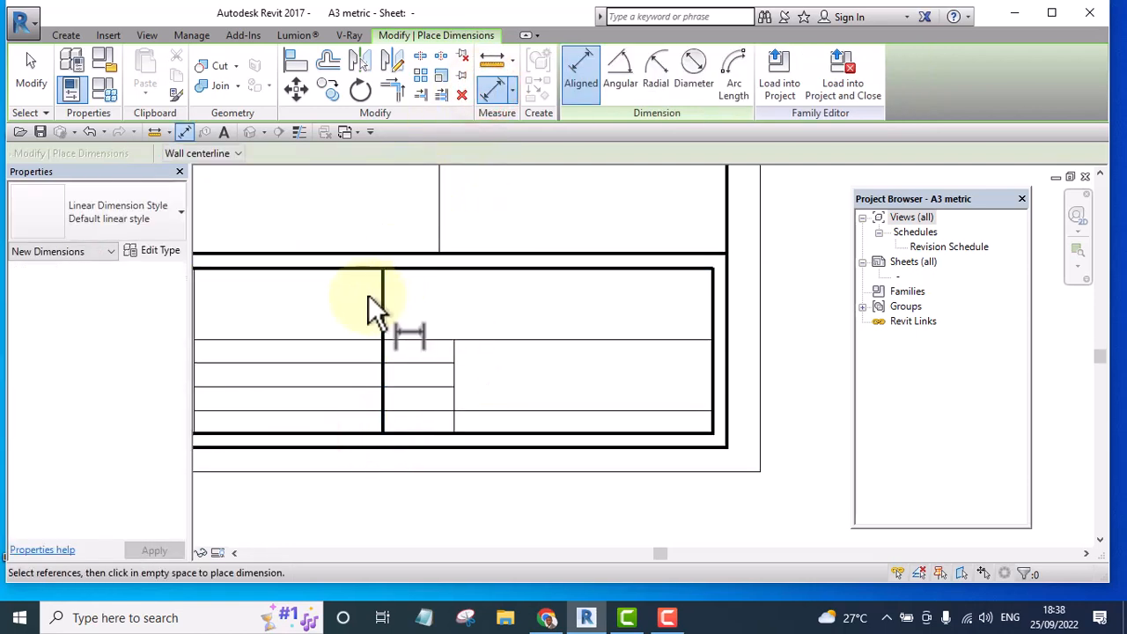
Place a 70.0 aligned dimension between the divider lines below the strip
{"action": "left_click", "coordinate": [711, 314]}
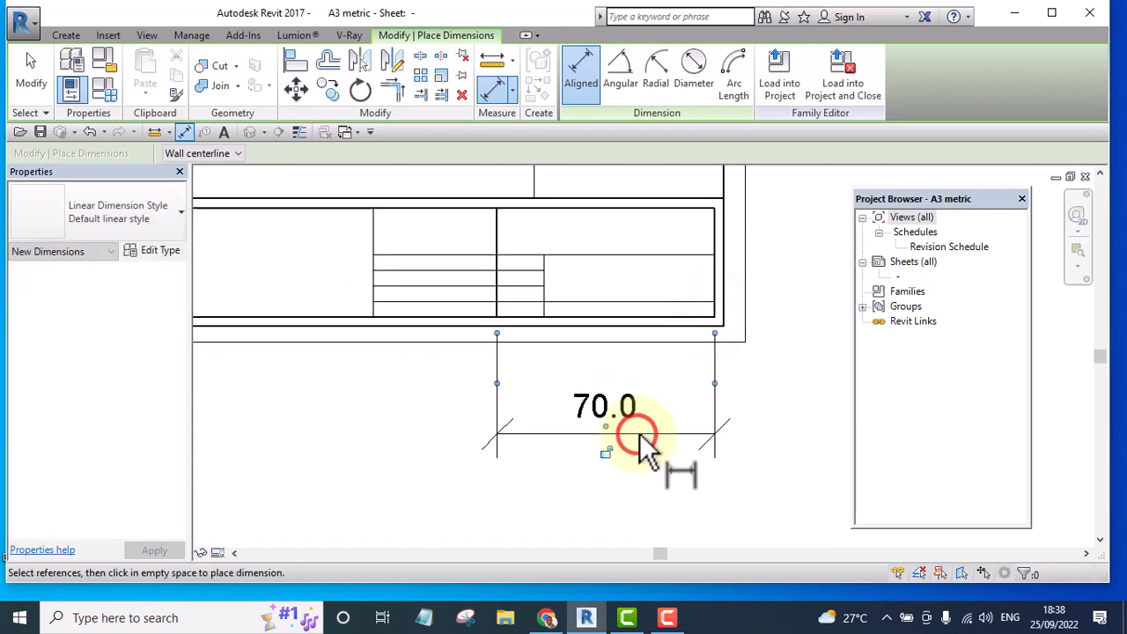
{"action": "left_click", "coordinate": [651, 431]}
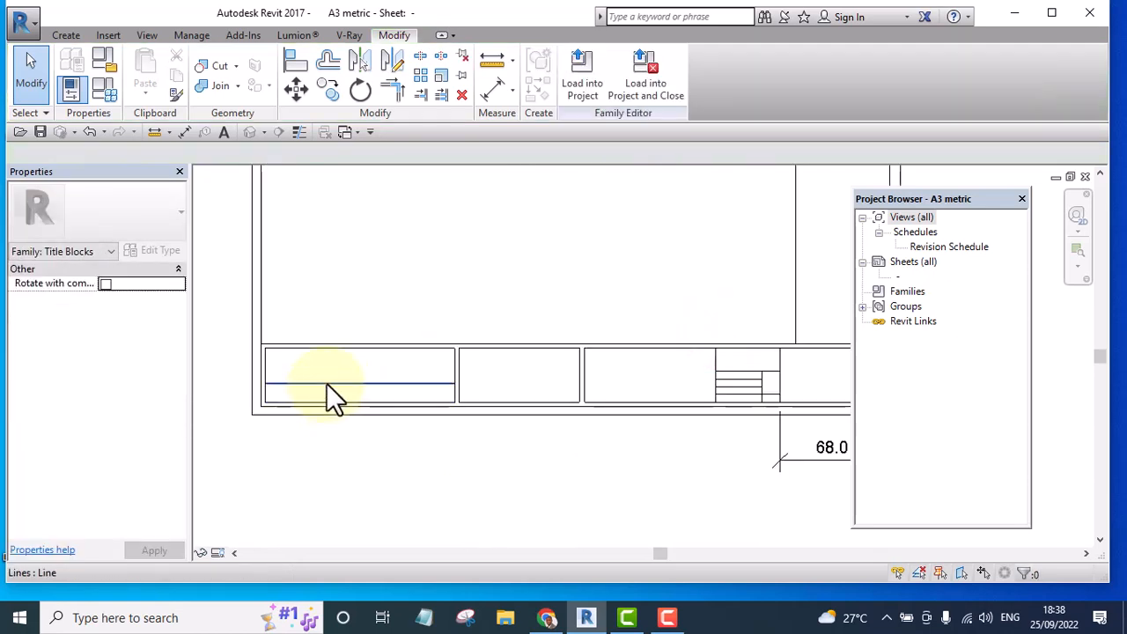
Move the divider beside the small rows by editing its temporary dimension to about 79.2
{"action": "left_click", "coordinate": [356, 384]}
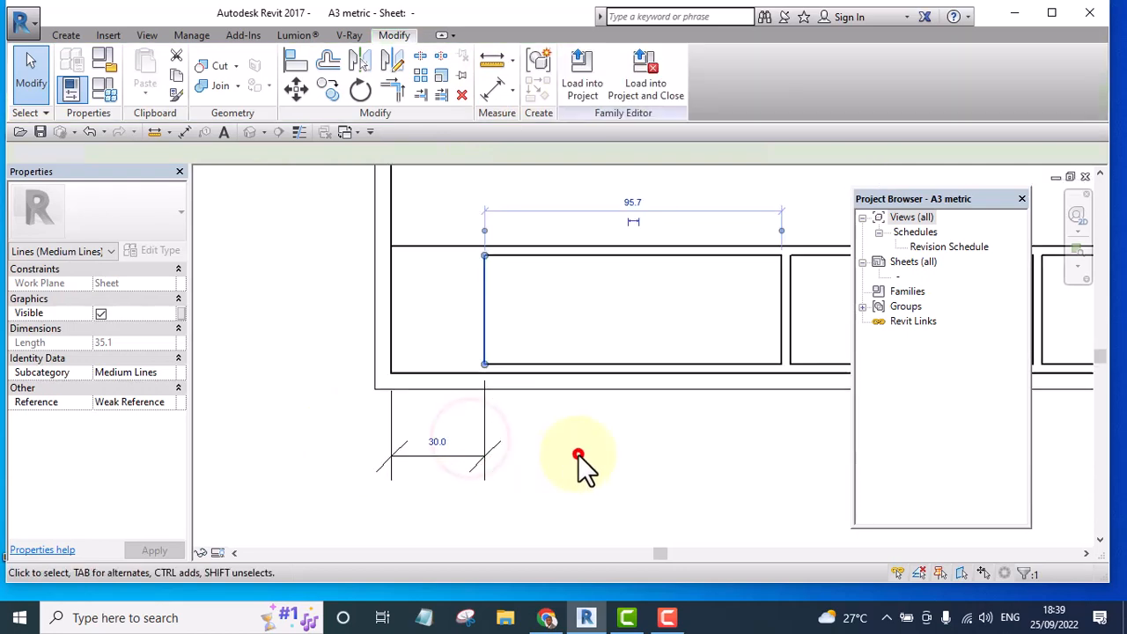
{"action": "left_click", "coordinate": [465, 437]}
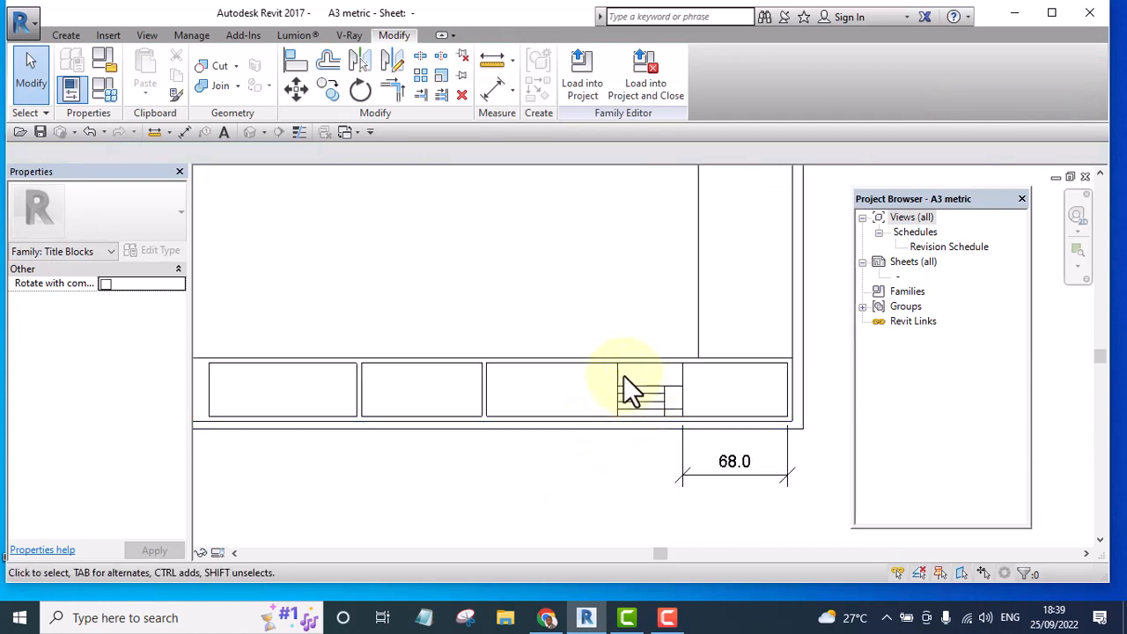
{"action": "left_click", "coordinate": [617, 374]}
{"action": "type", "text": "7"}
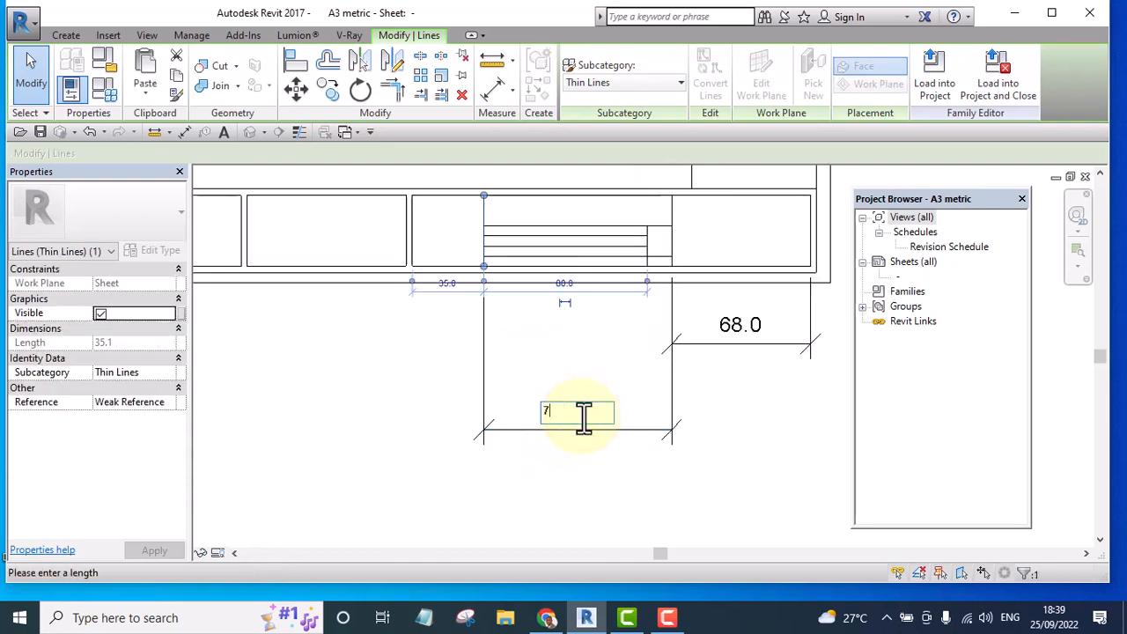
{"action": "type", "text": "9"}
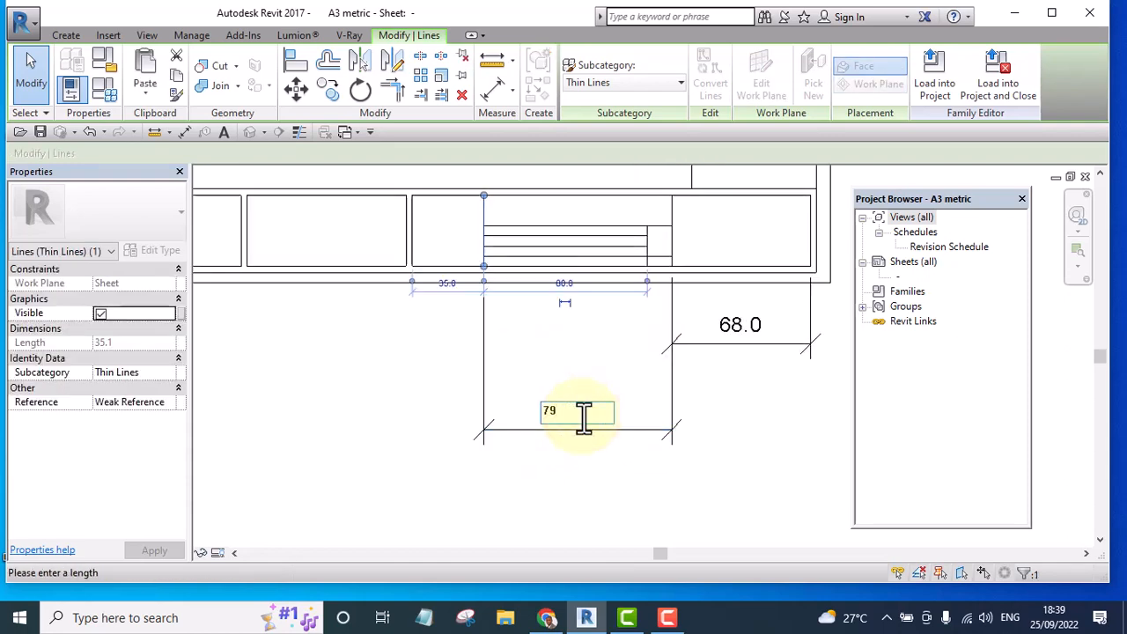
{"action": "type", "text": "."}
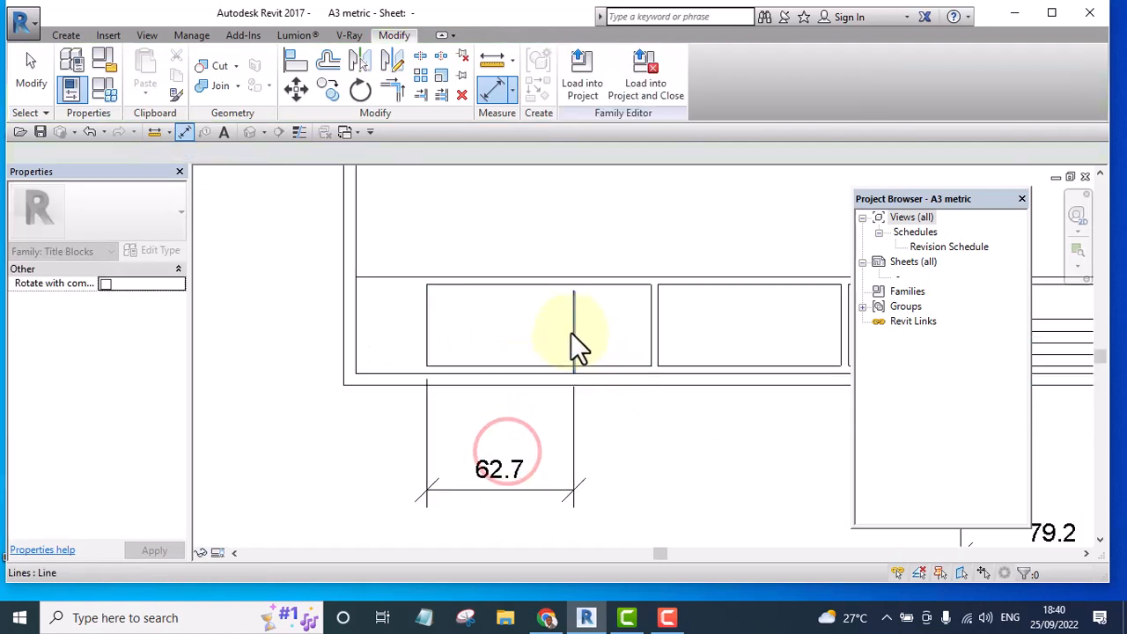
Set two more divider spacings to 78 and 19 via their temporary dimensions
{"action": "left_click", "coordinate": [574, 331]}
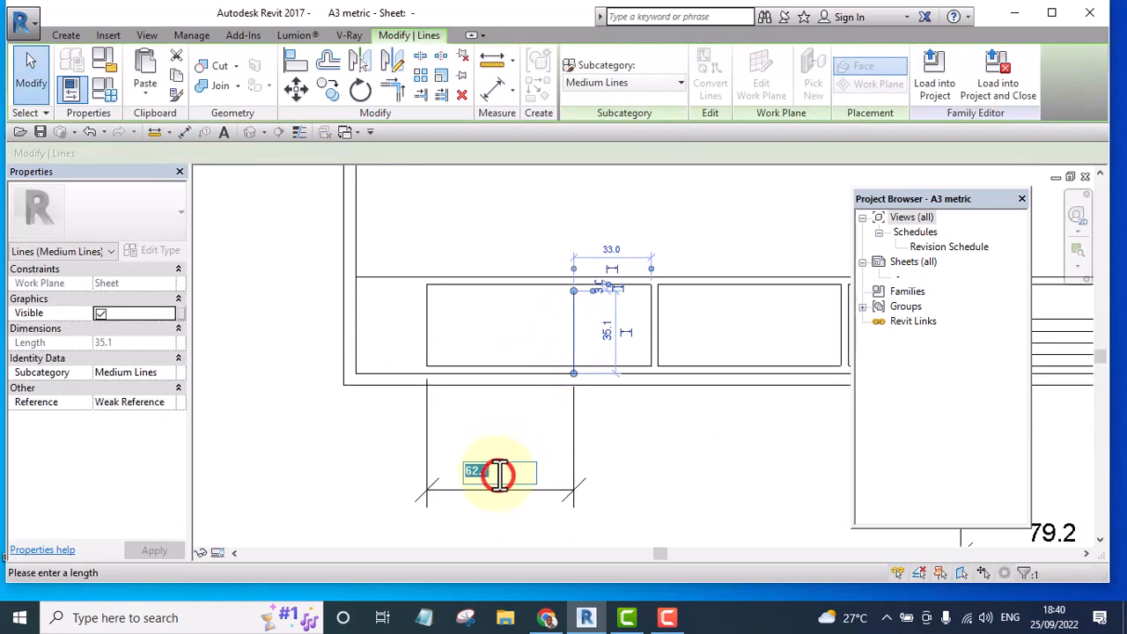
{"action": "type", "text": "78"}
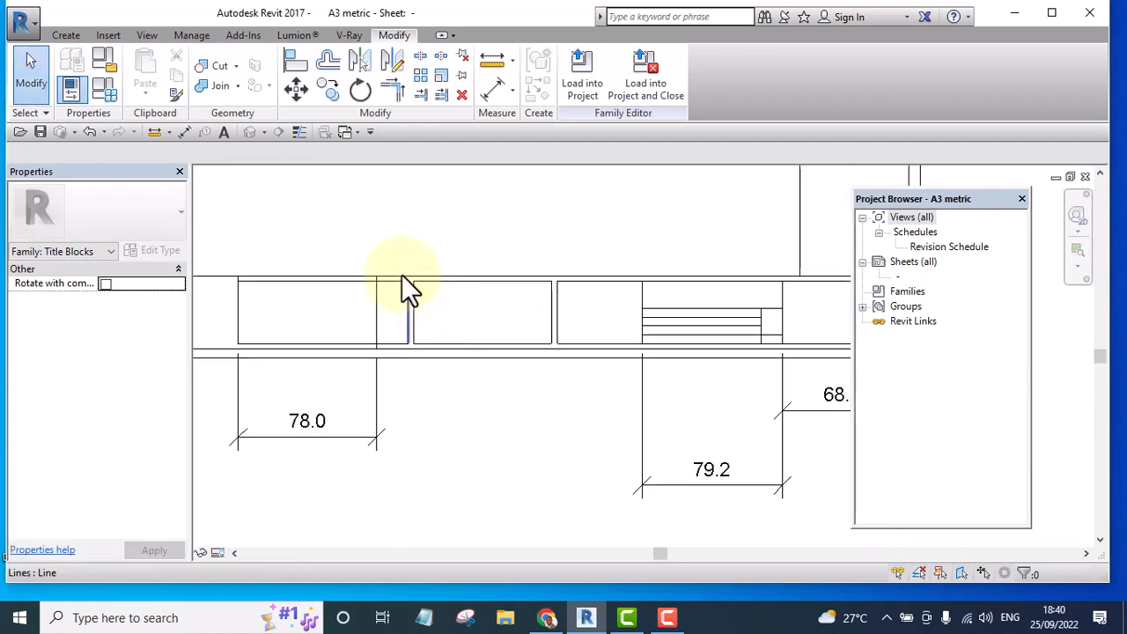
{"action": "left_click", "coordinate": [368, 437]}
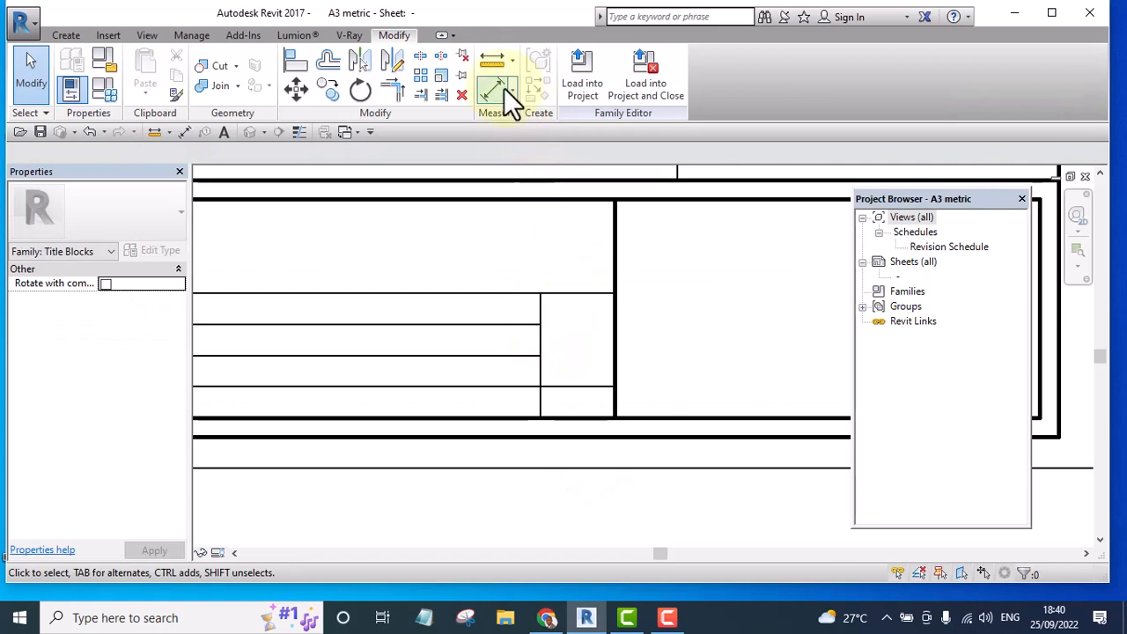
{"action": "left_click", "coordinate": [495, 80]}
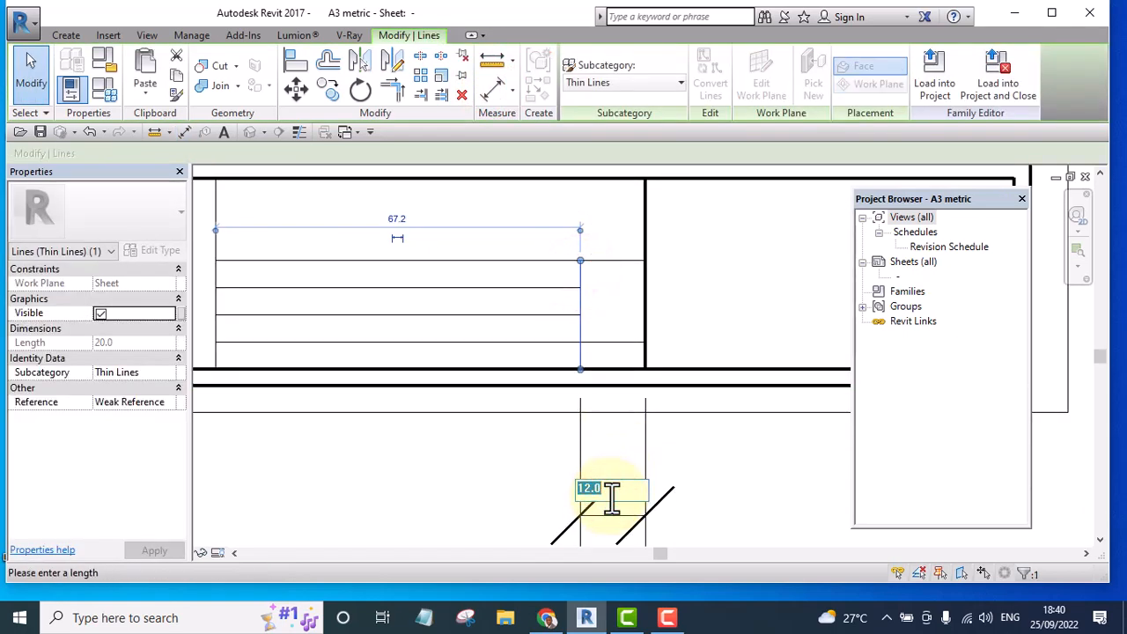
{"action": "type", "text": "19"}
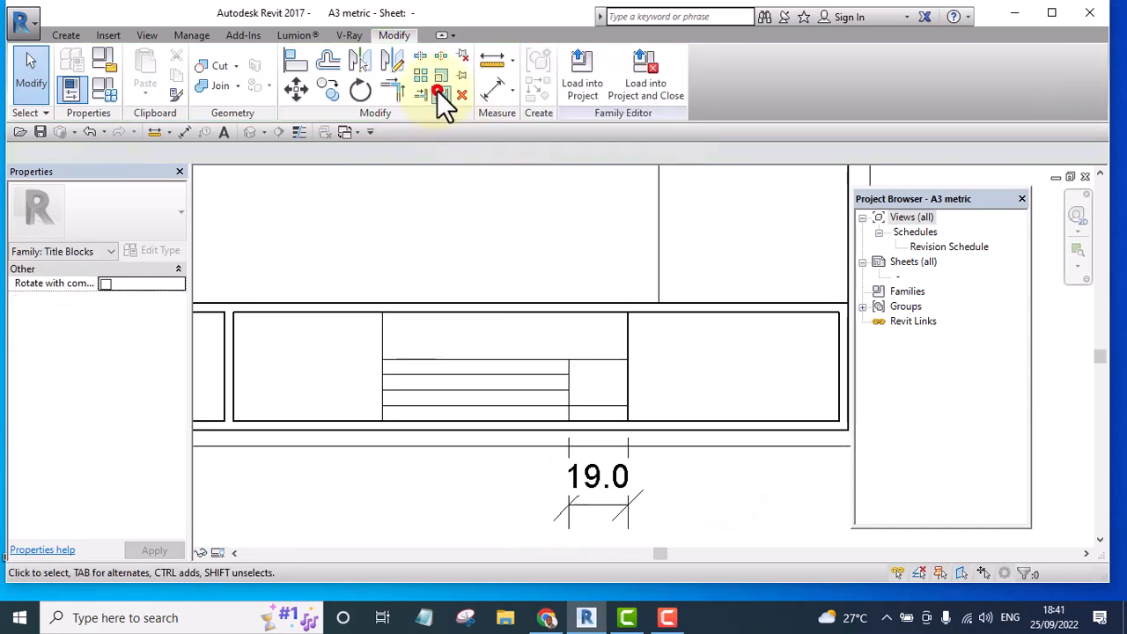
Select the sheet's bottom border line beneath the title strip for editing
{"action": "left_click", "coordinate": [438, 95]}
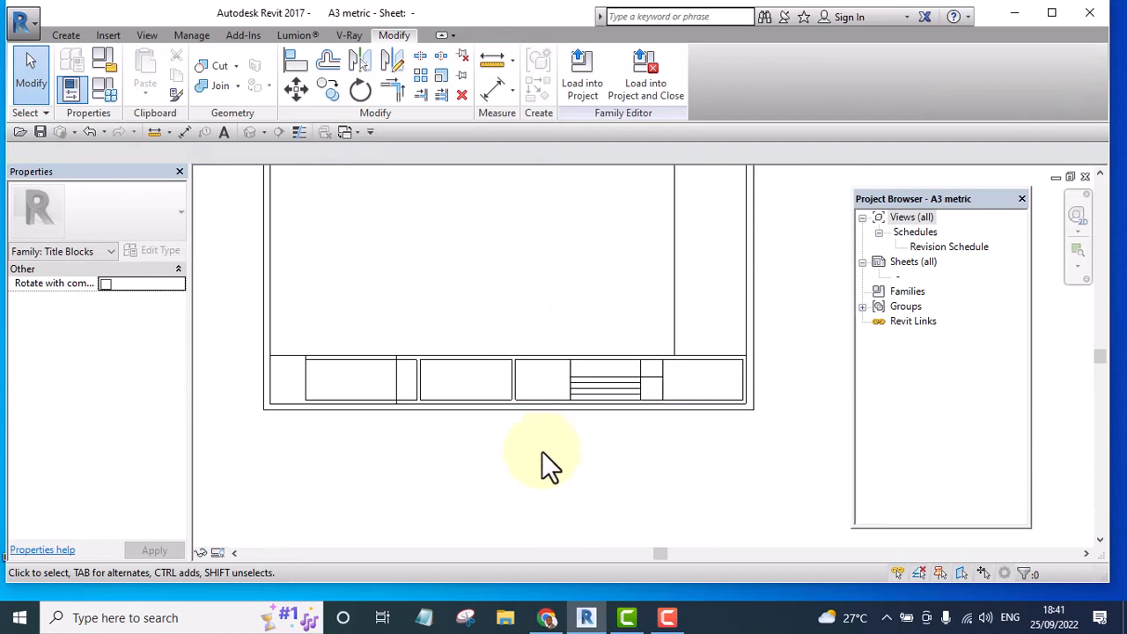
{"action": "left_click_drag", "start_coordinate": [542, 461], "coordinate": [514, 461]}
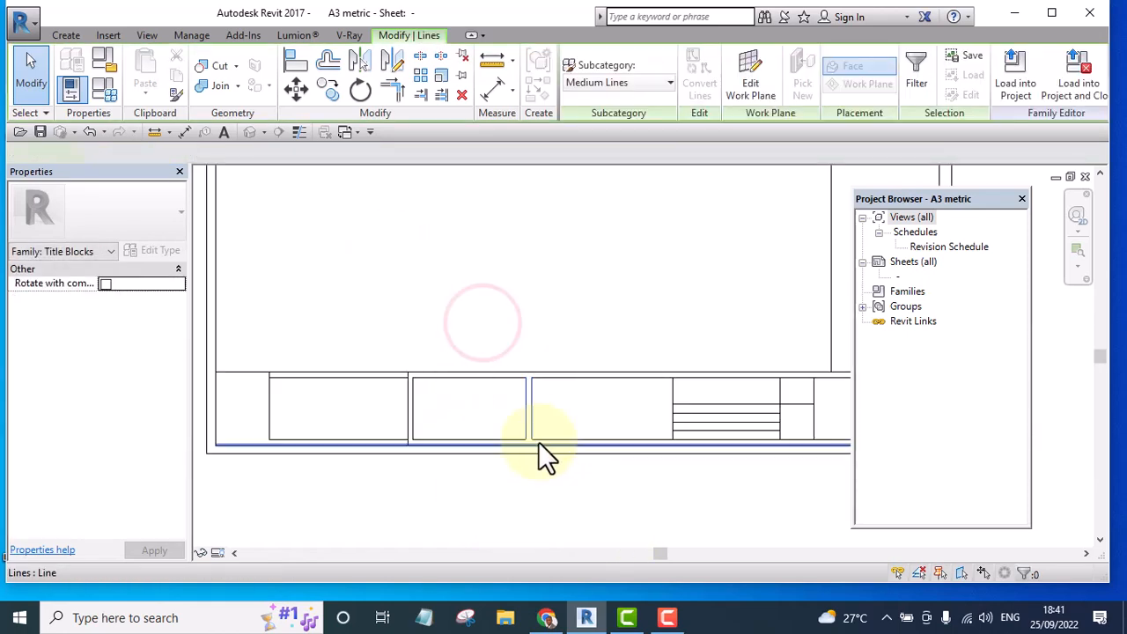
{"action": "left_click", "coordinate": [542, 414]}
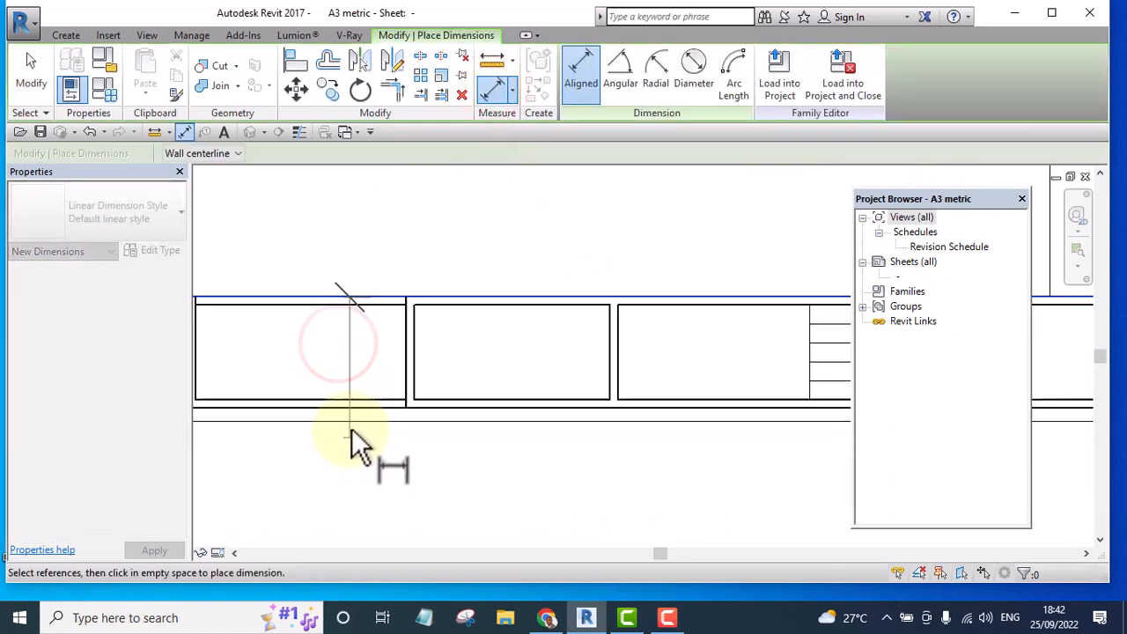
Move the selected title strip lines vertically by a distance of 1
{"action": "left_click", "coordinate": [352, 416]}
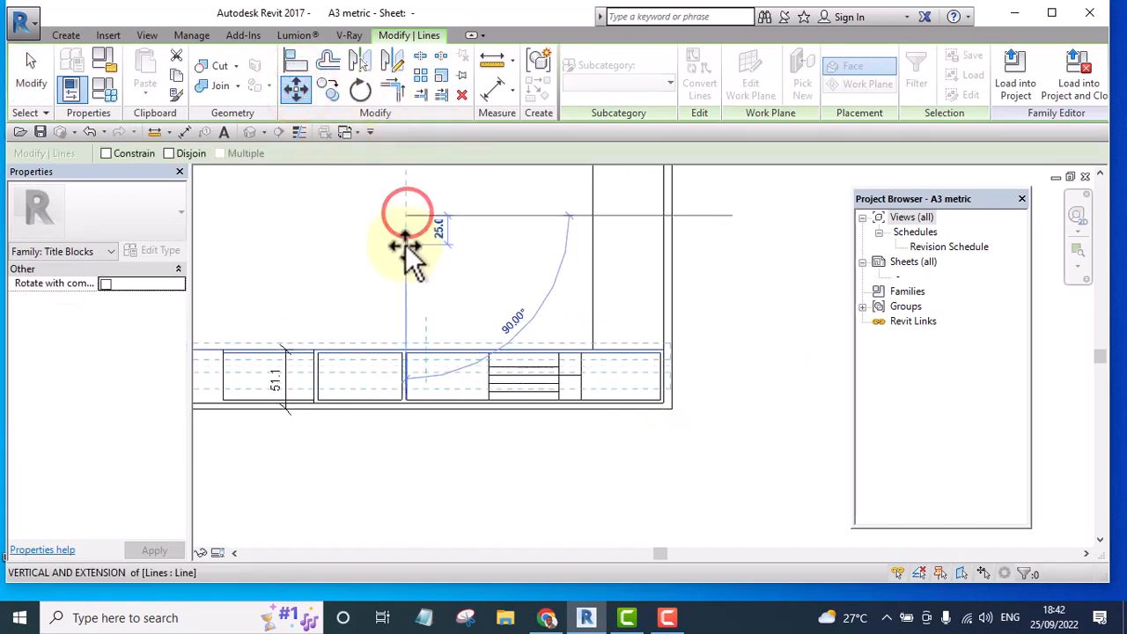
{"action": "type", "text": "1"}
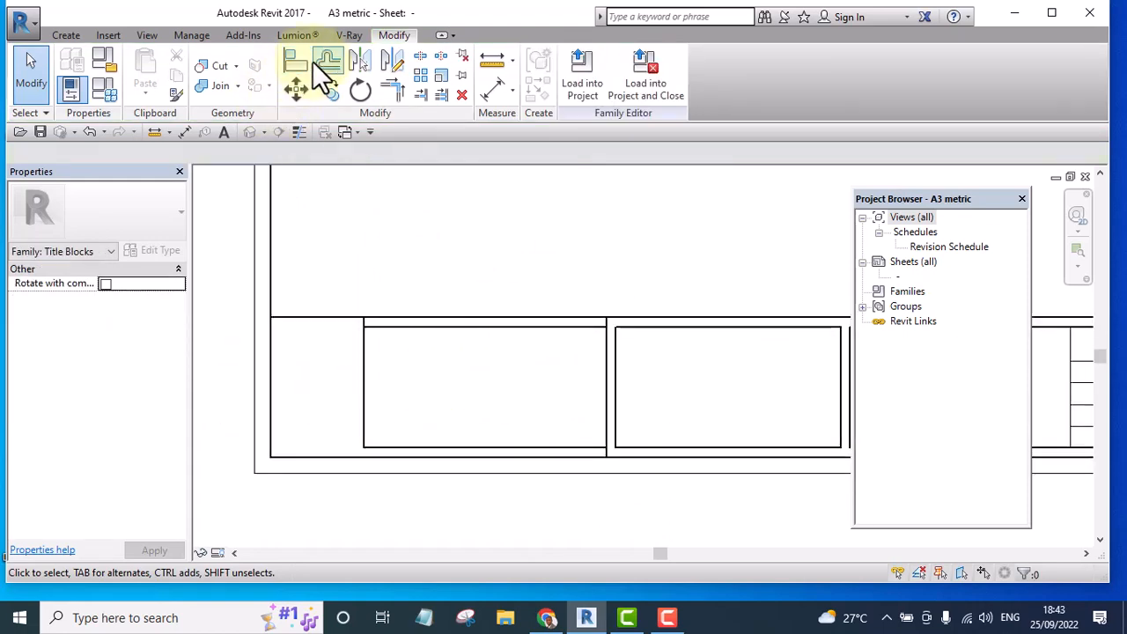
Offset the outer border line inward by a numerical offset of 1.7
{"action": "left_click", "coordinate": [327, 61]}
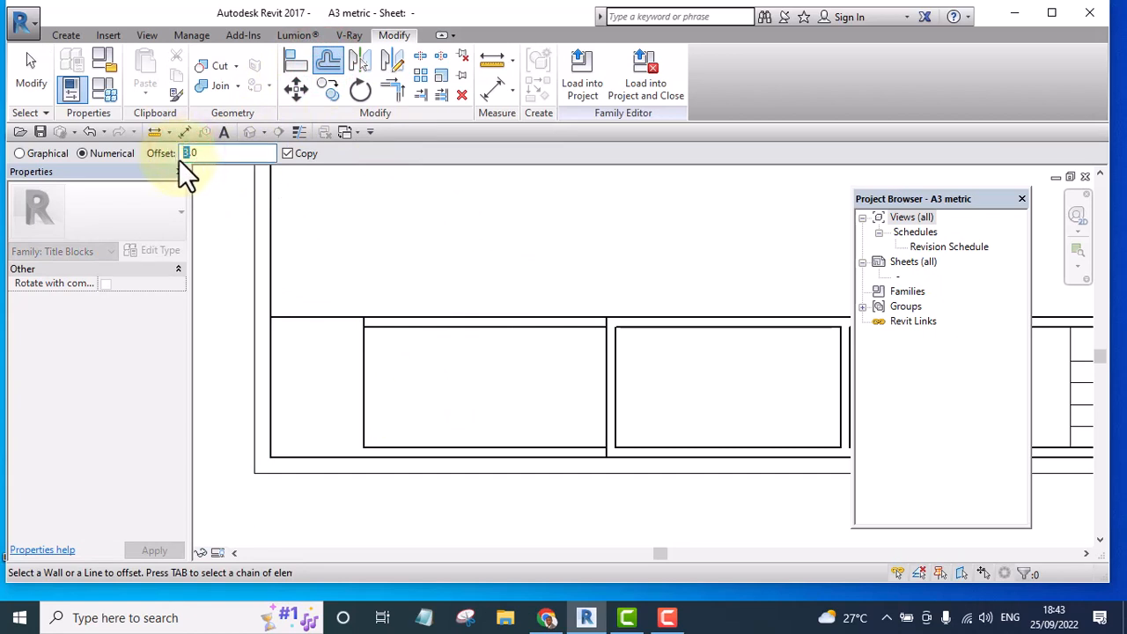
{"action": "type", "text": "12"}
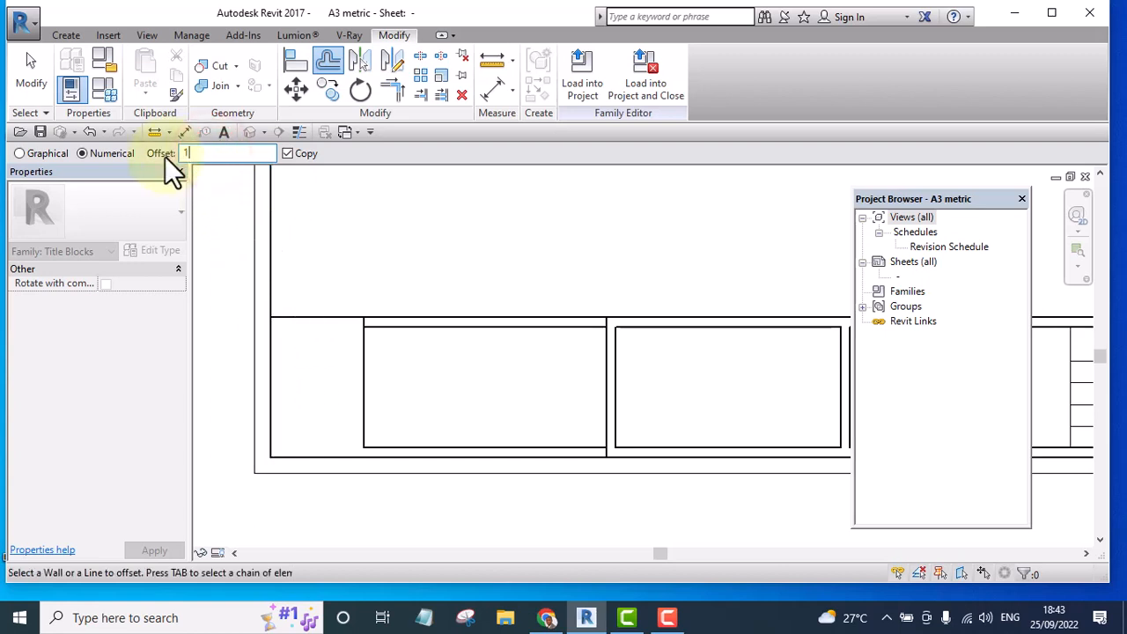
{"action": "type", "text": ".7"}
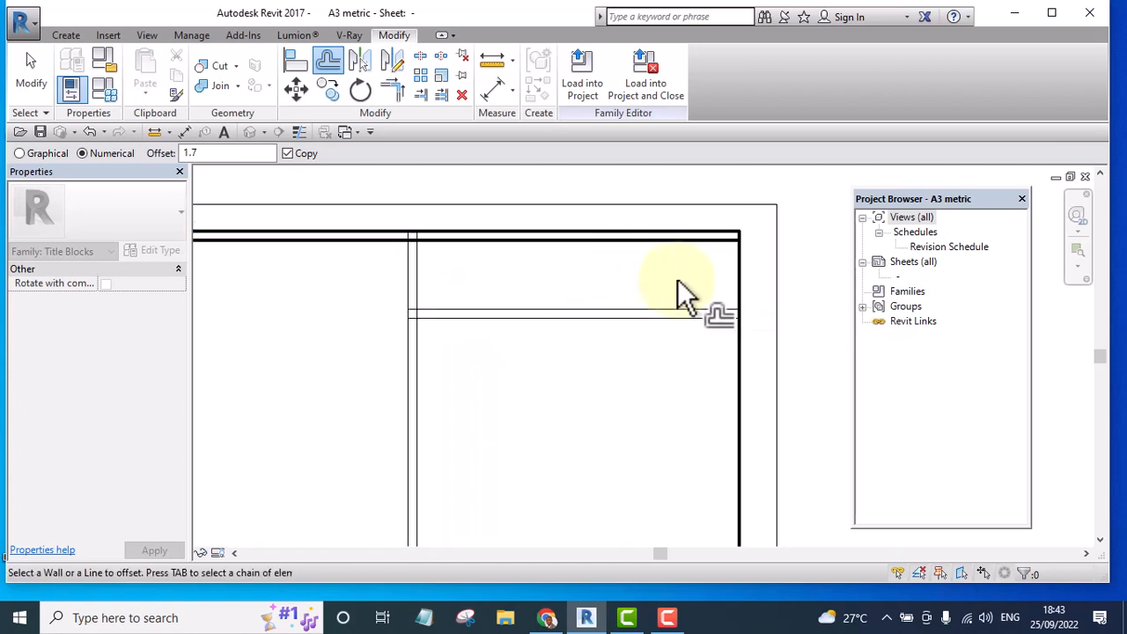
{"action": "left_click", "coordinate": [736, 273]}
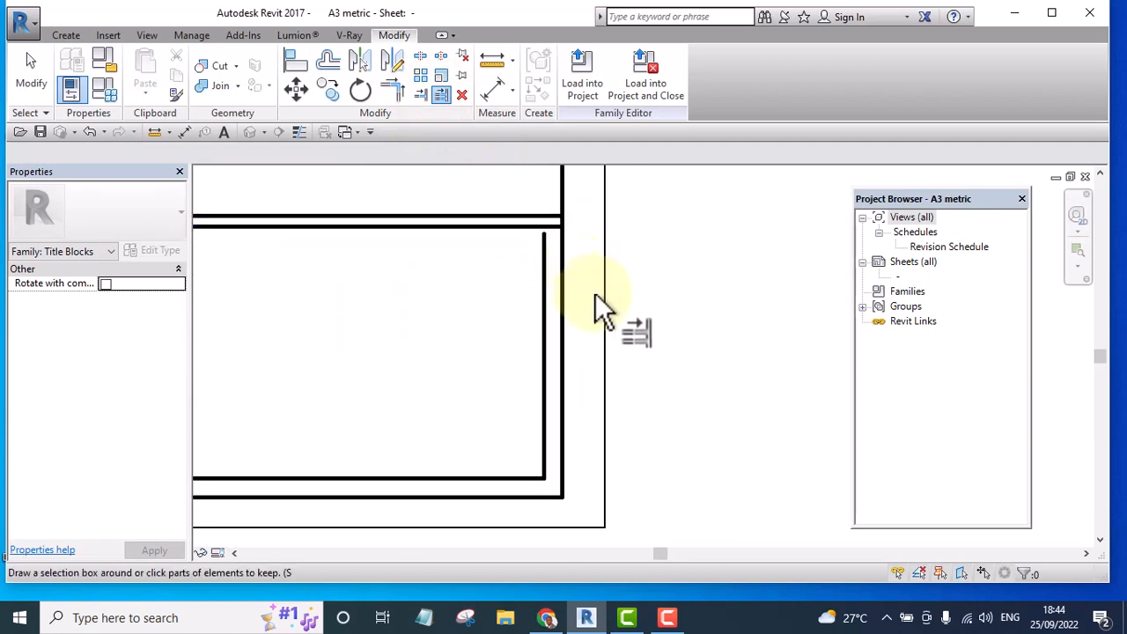
Set the inner border's right line 1.7 from the outer border and trim its corner
{"action": "left_click", "coordinate": [491, 88]}
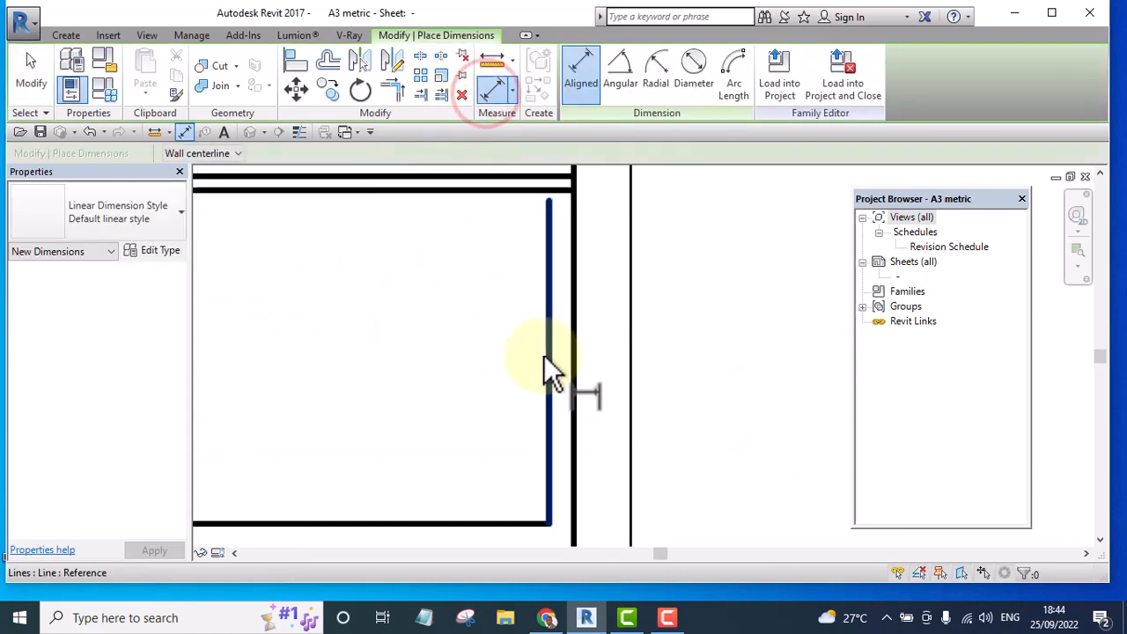
{"action": "left_click", "coordinate": [545, 370]}
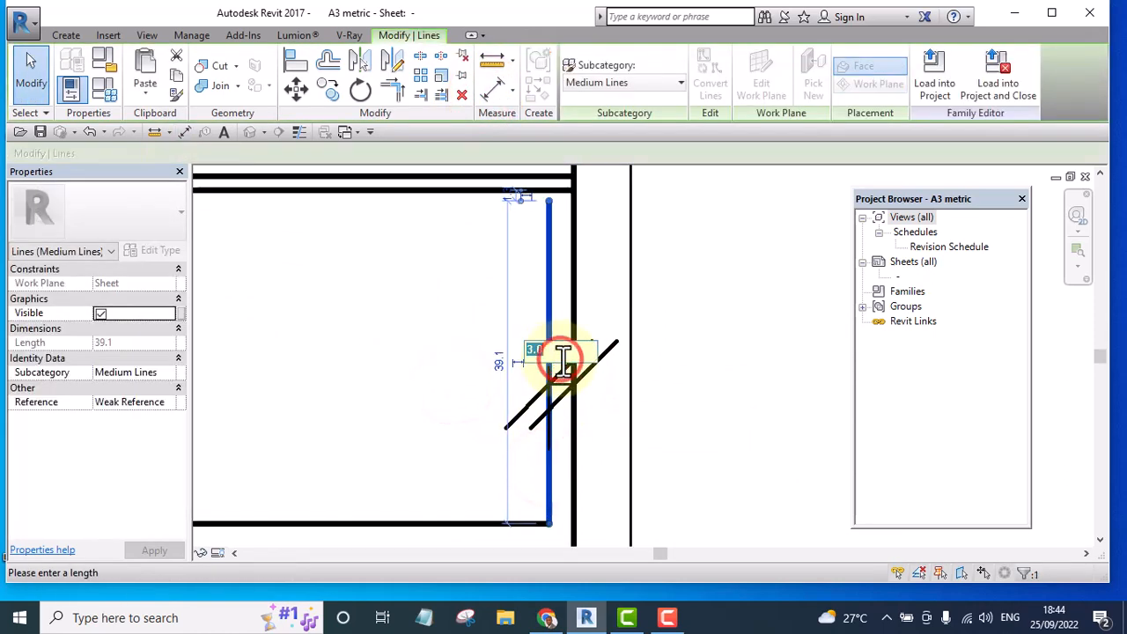
{"action": "type", "text": "1.7"}
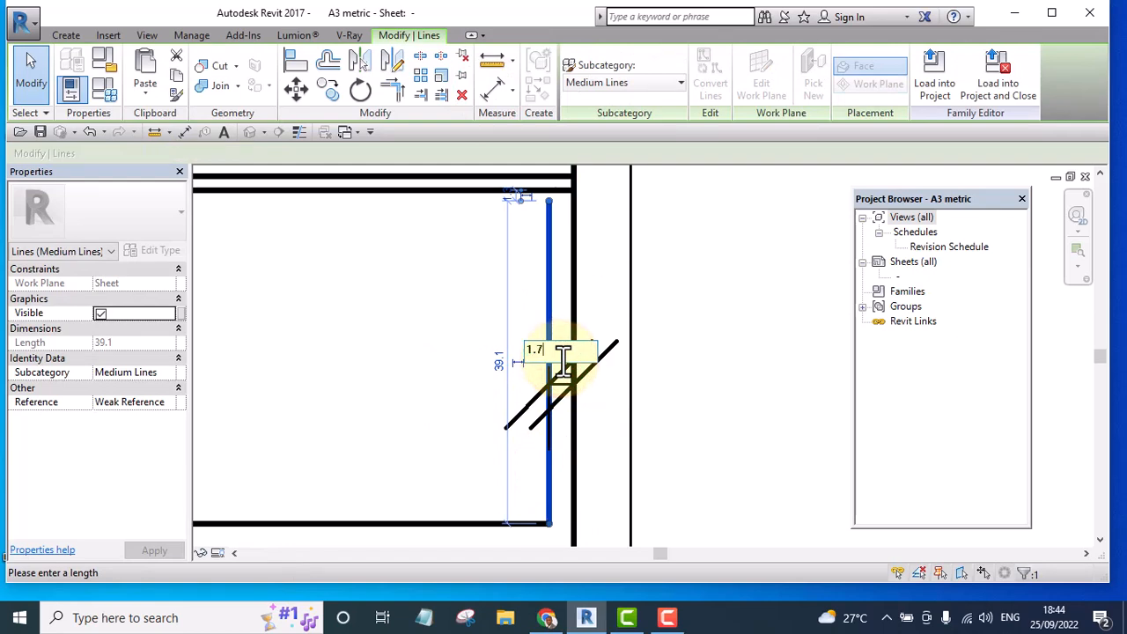
{"action": "left_click", "coordinate": [612, 364]}
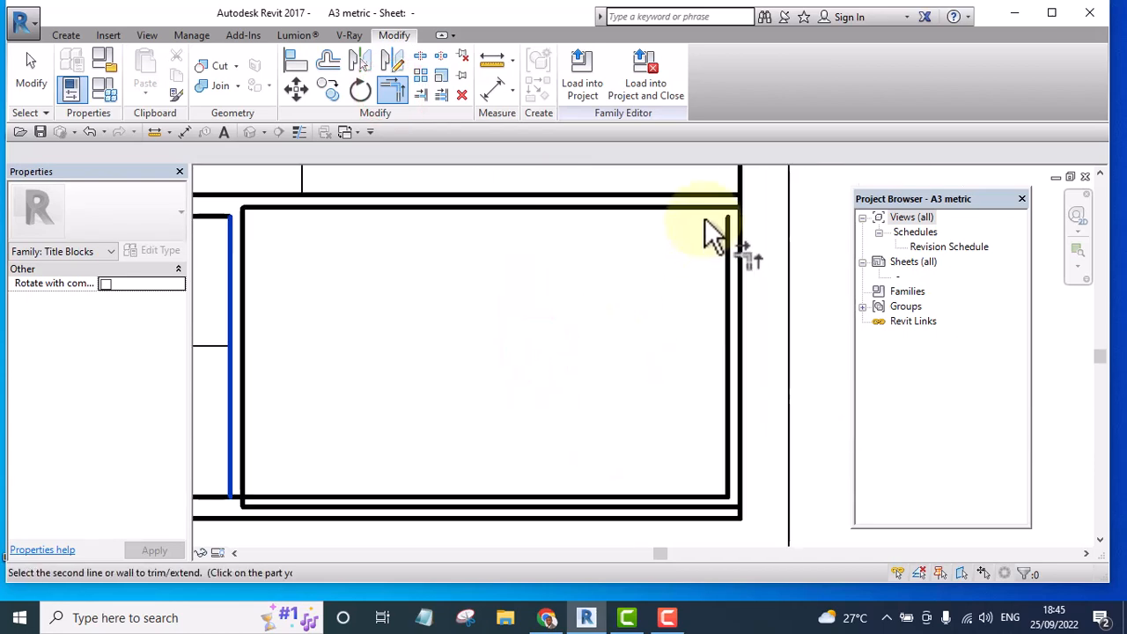
{"action": "left_click", "coordinate": [698, 208]}
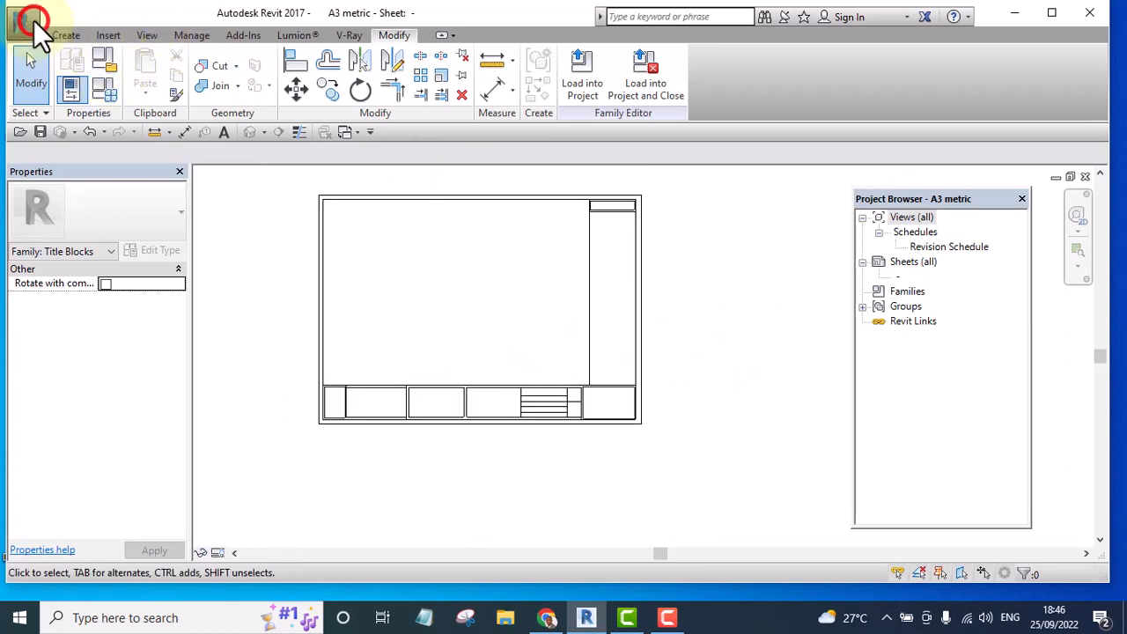
Save the family as a renamed copy in the Titleblocks folder with save options accepted
{"action": "left_click", "coordinate": [33, 21]}
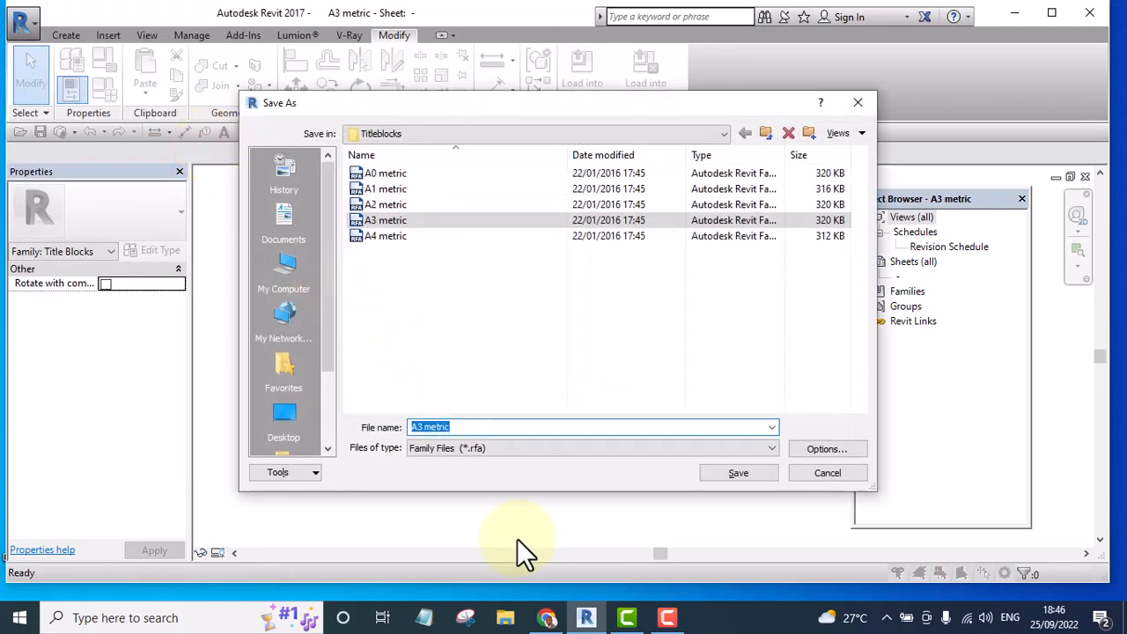
{"action": "left_click", "coordinate": [476, 428]}
{"action": "type", "text": "_Tim"}
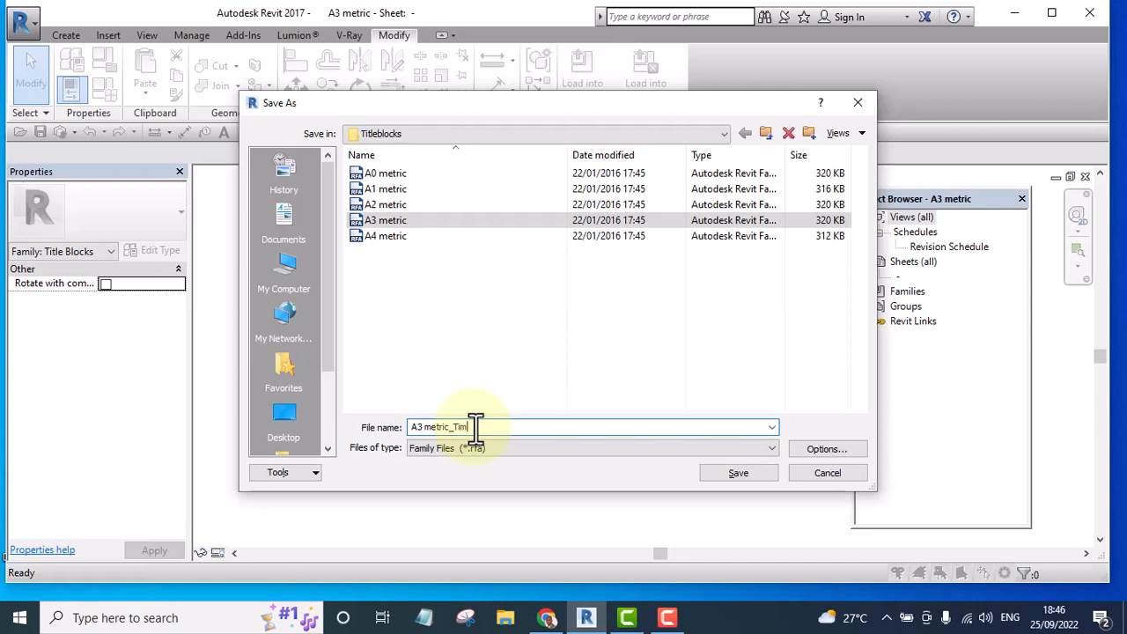
{"action": "left_click", "coordinate": [824, 449]}
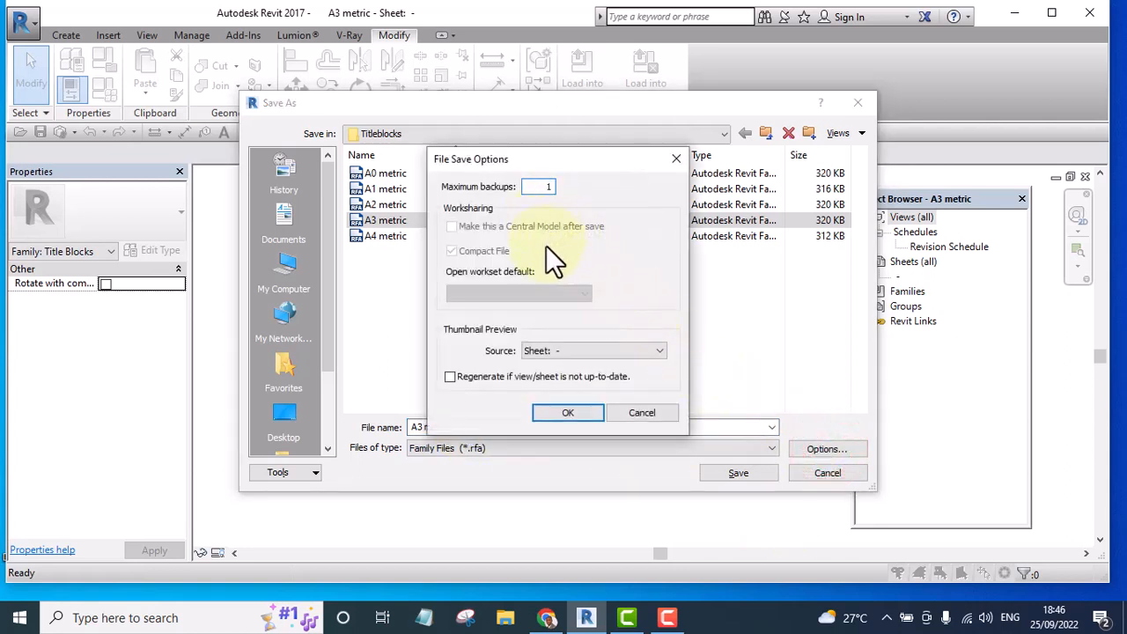
{"action": "left_click", "coordinate": [567, 412]}
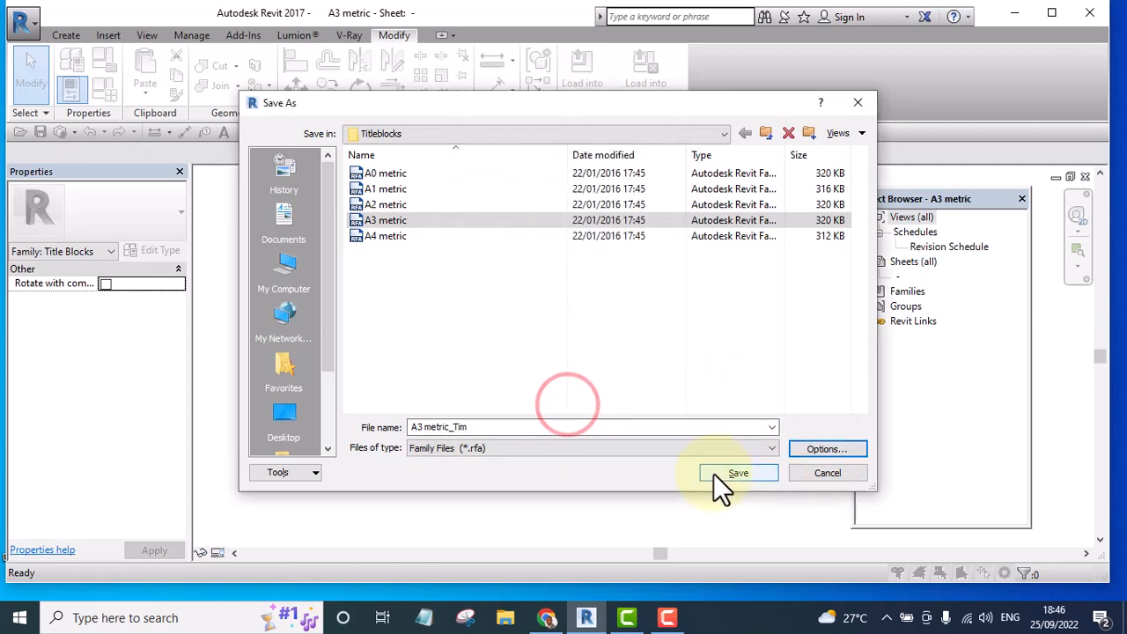